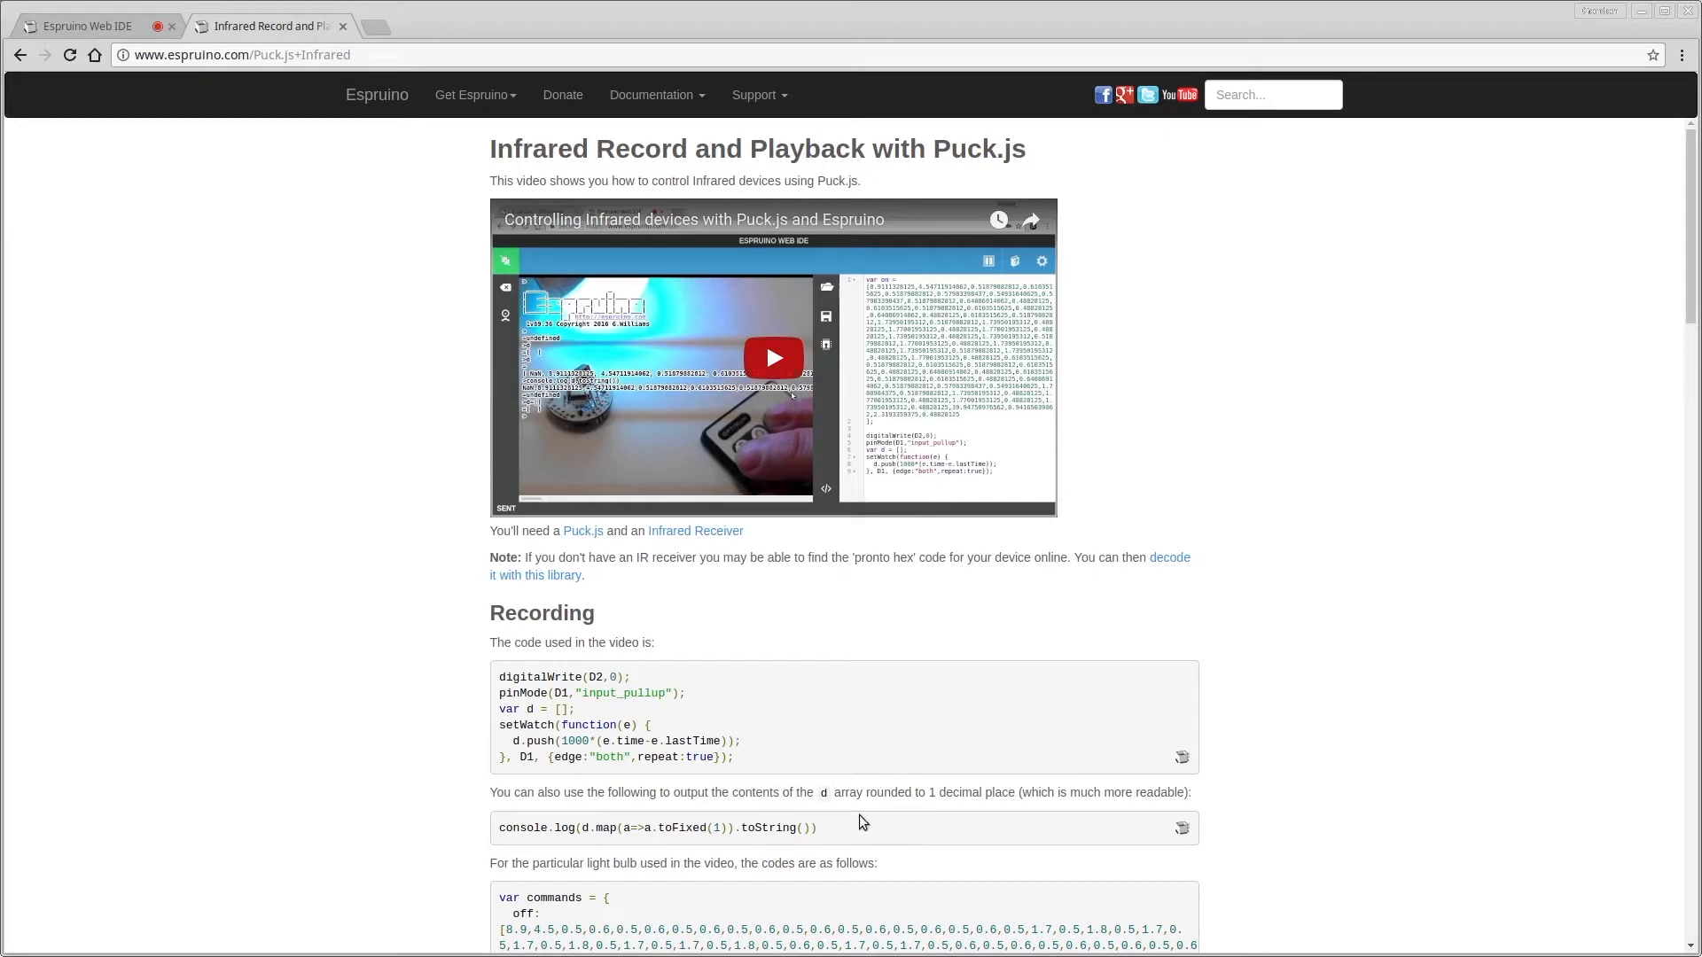
mouse_move(475, 608)
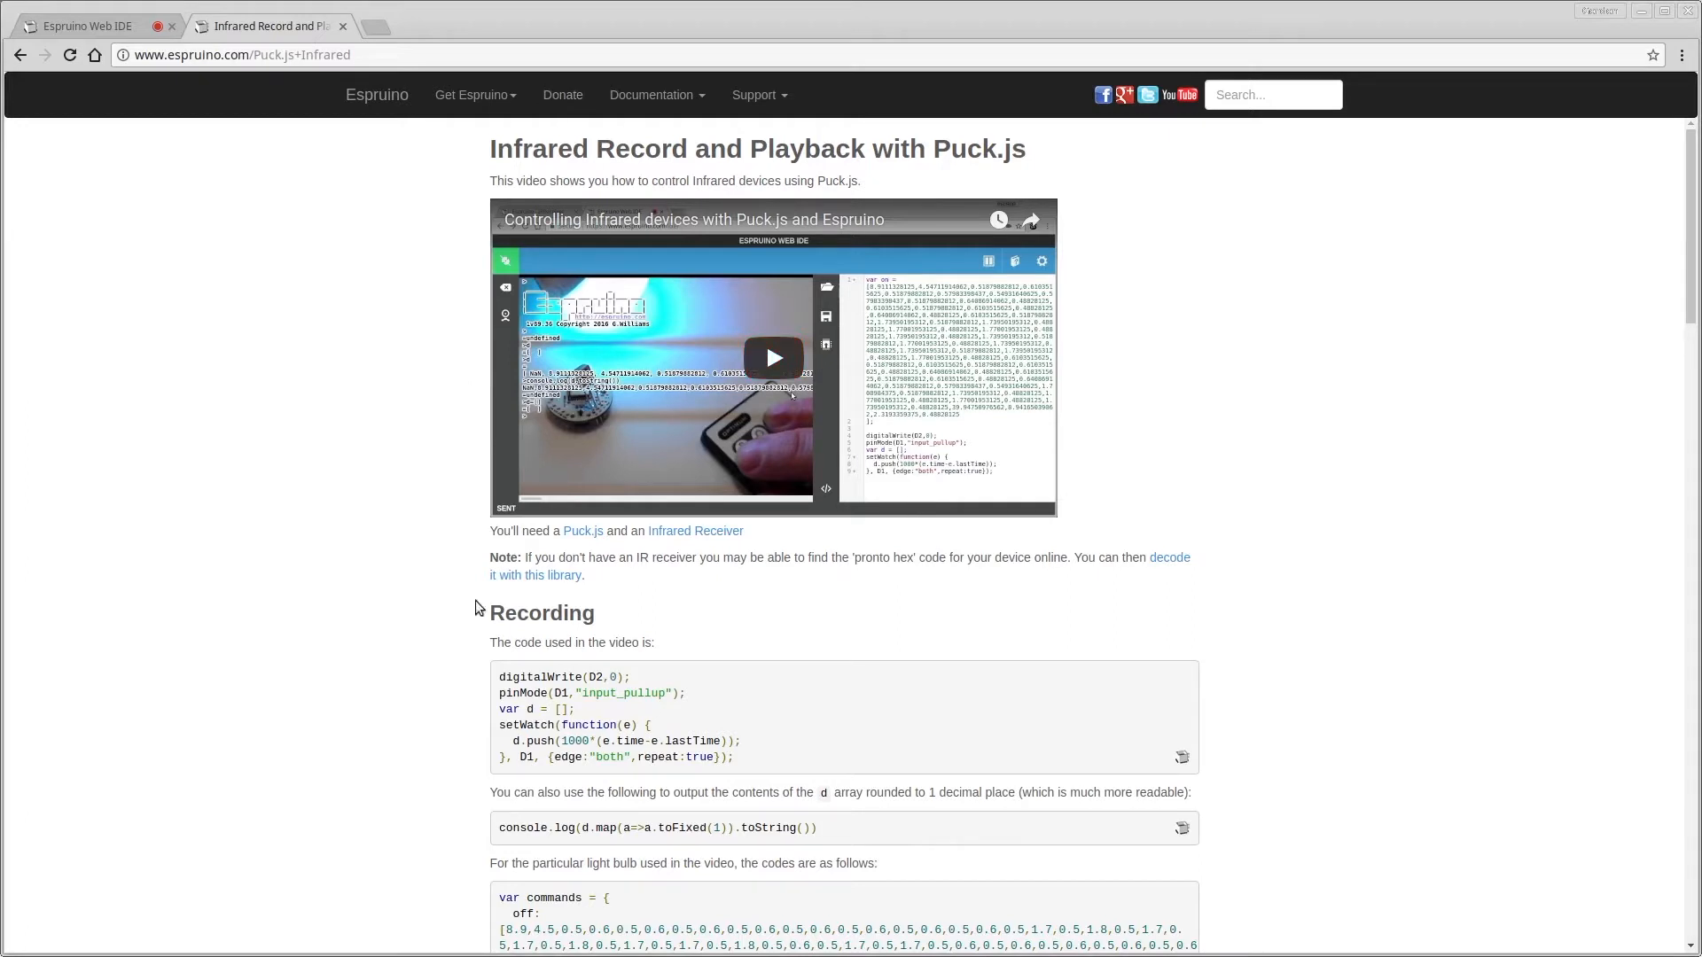
mouse_move(798, 445)
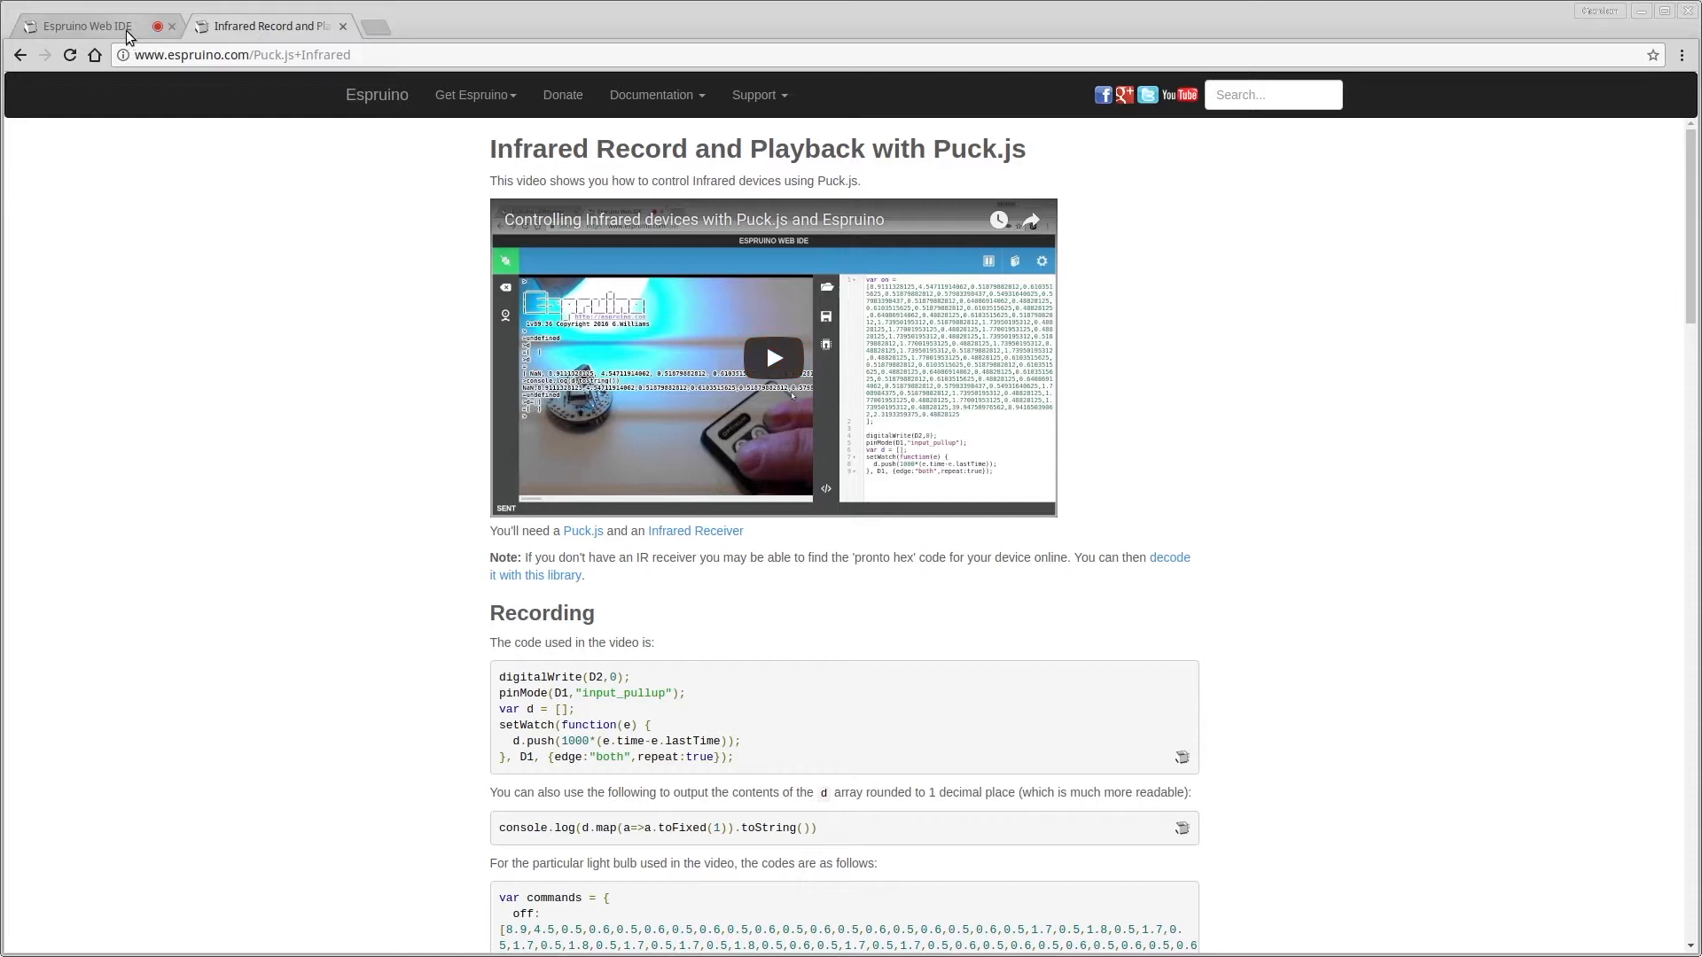
Upload the IR recording script to the Puck.js and log the remote's pulse-timing codes
click(85, 24)
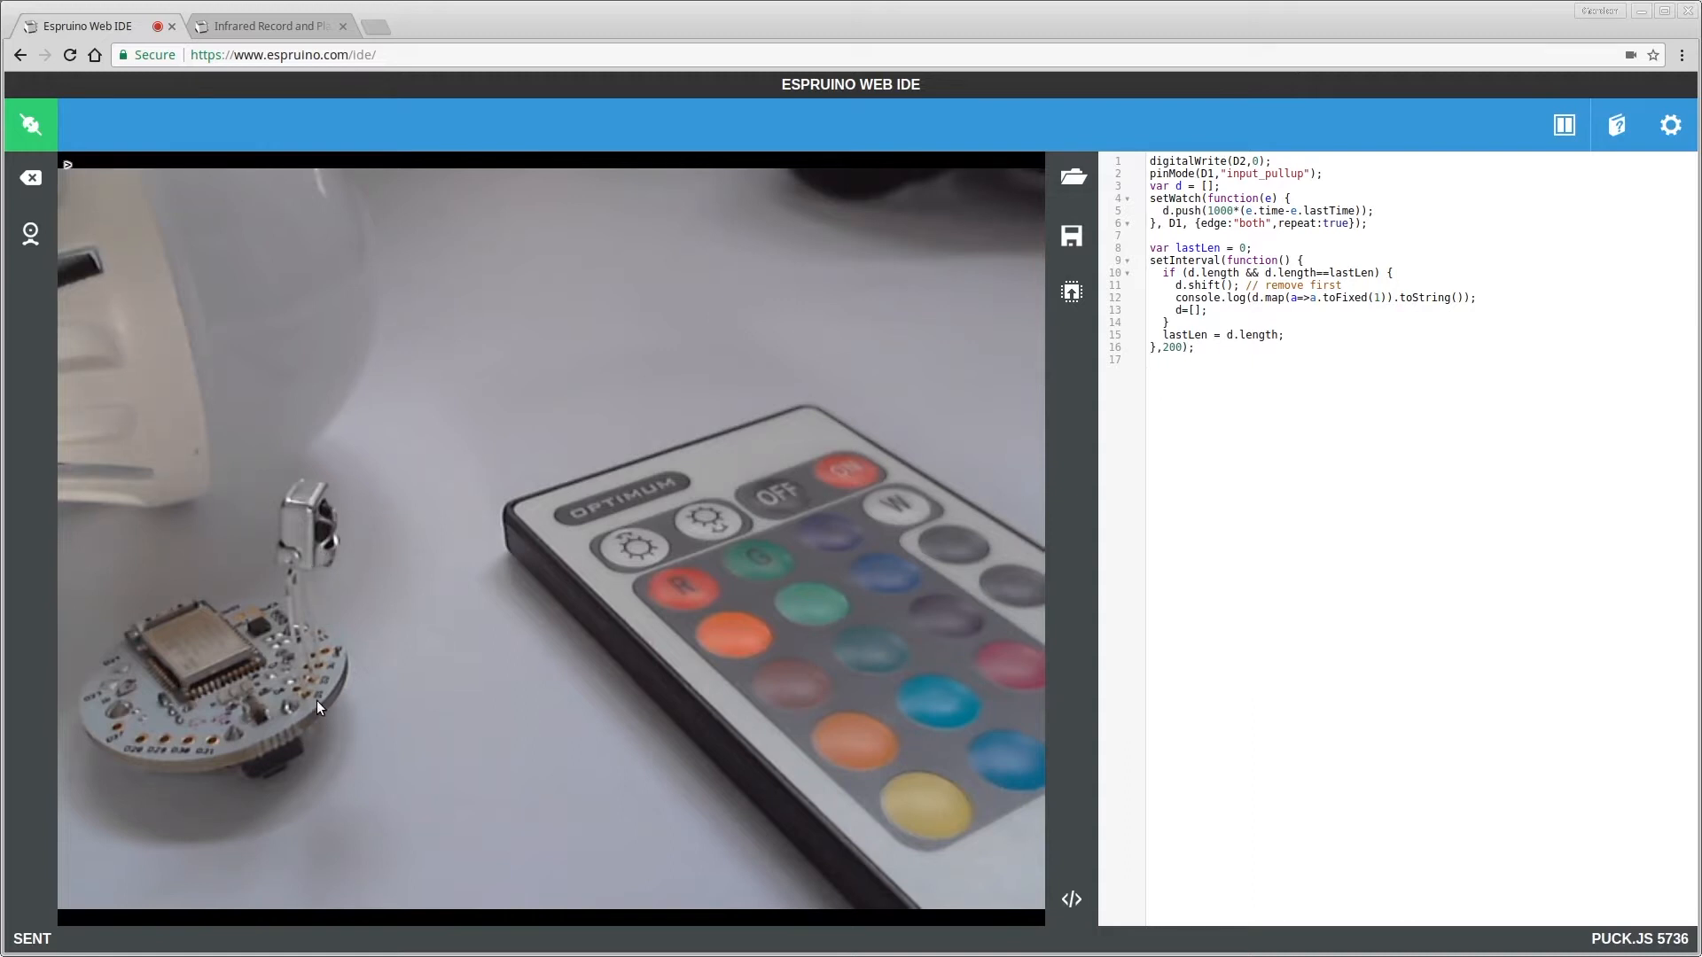
mouse_move(303, 718)
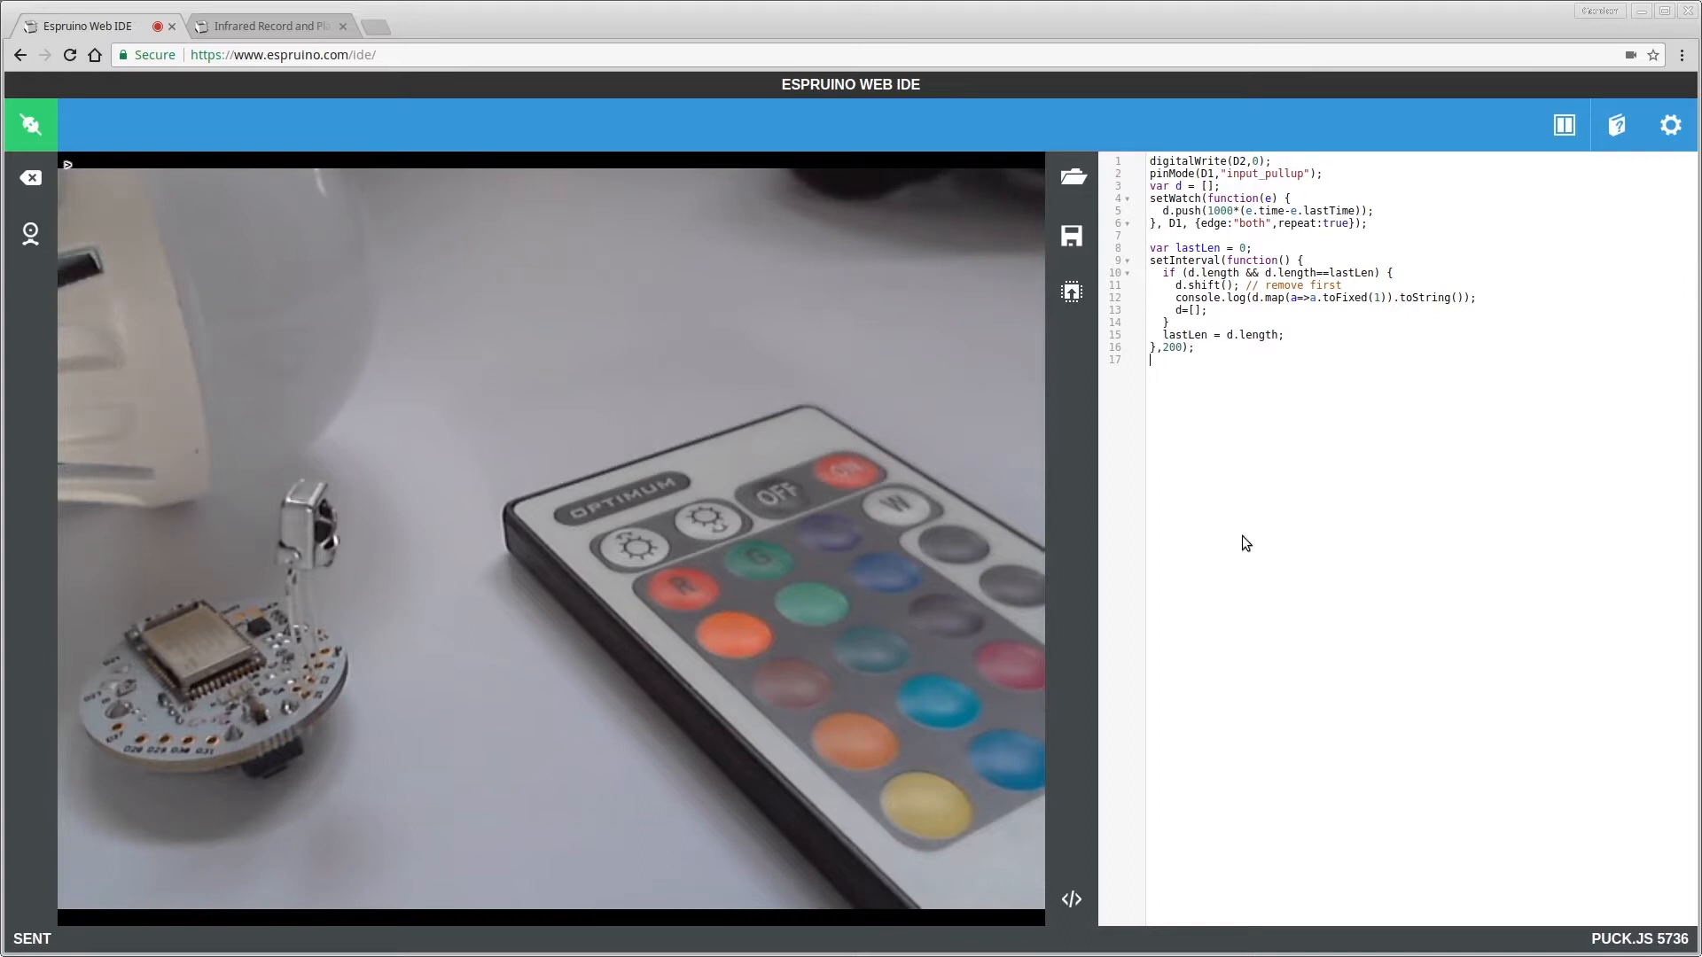
click(1071, 291)
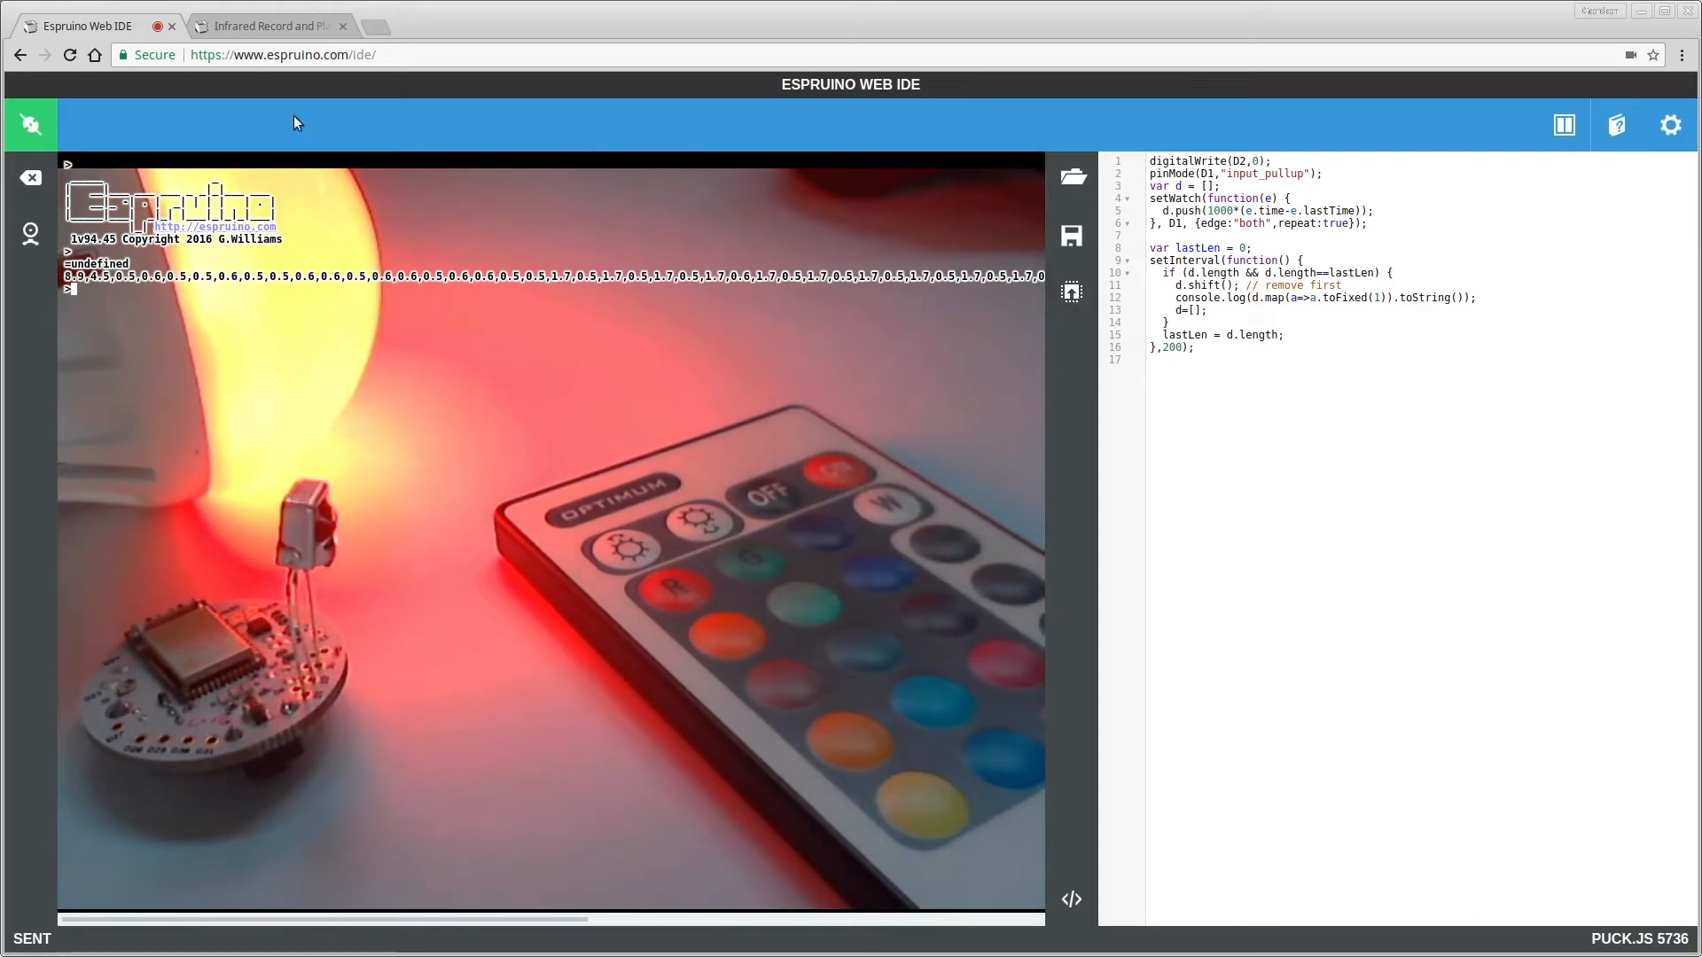
mouse_move(141, 330)
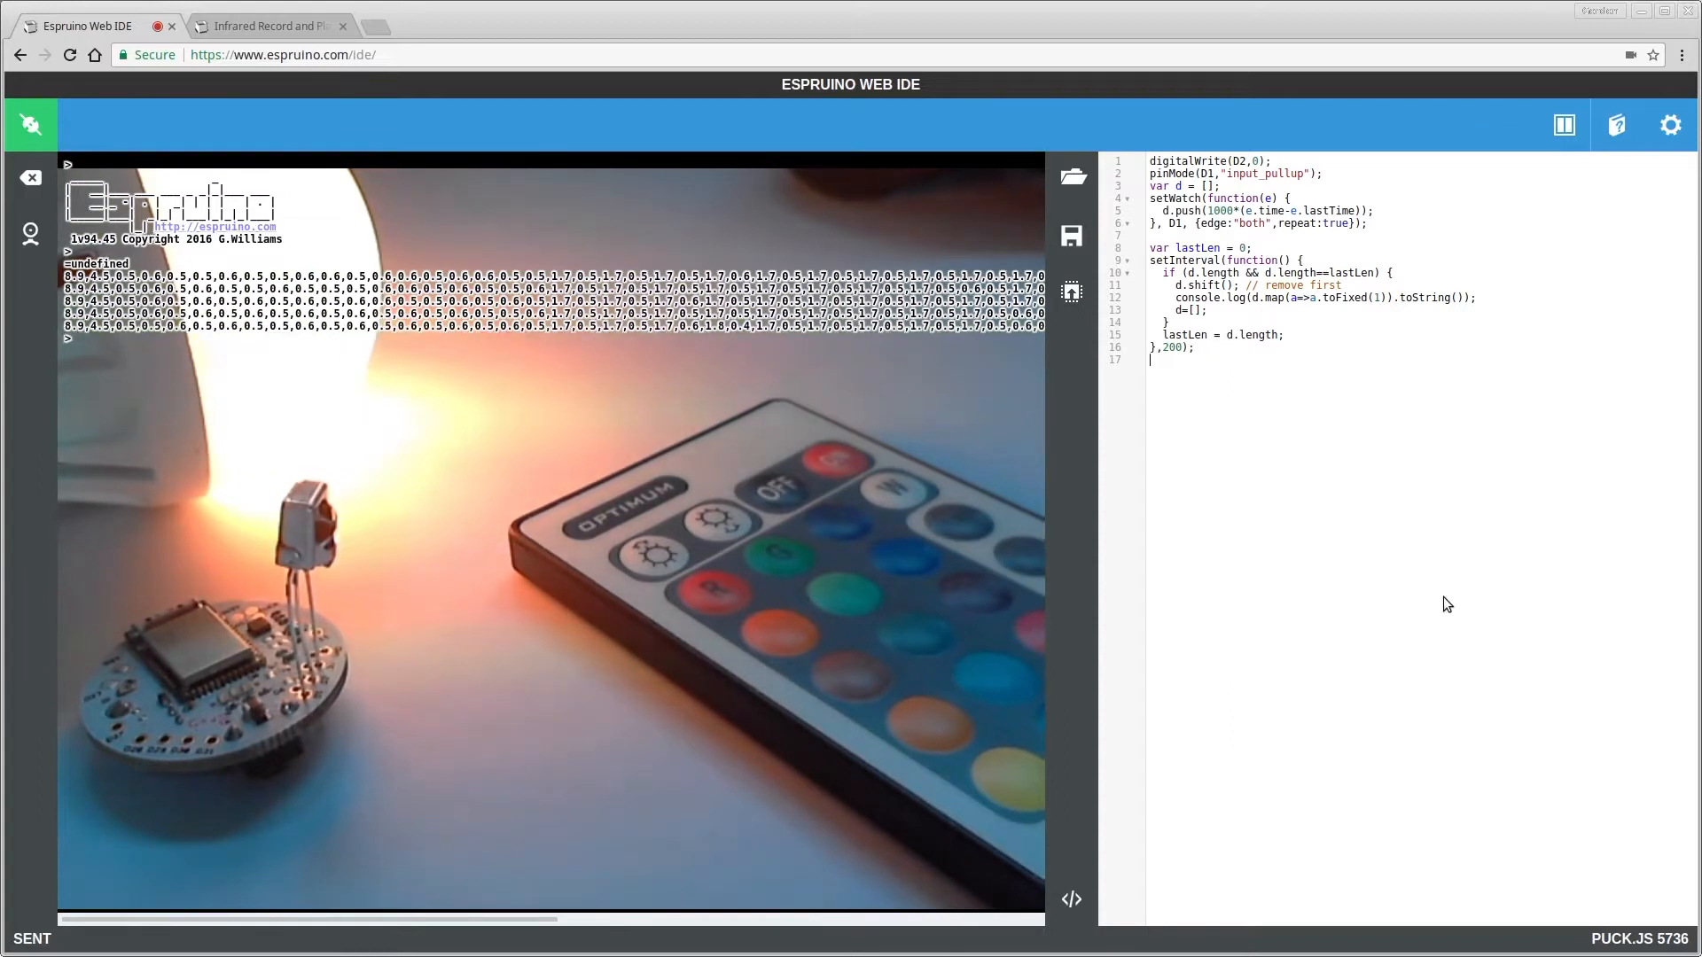
Define var light = { ... } holding the recorded normal, hot and cold IR code arrays
text(var l)
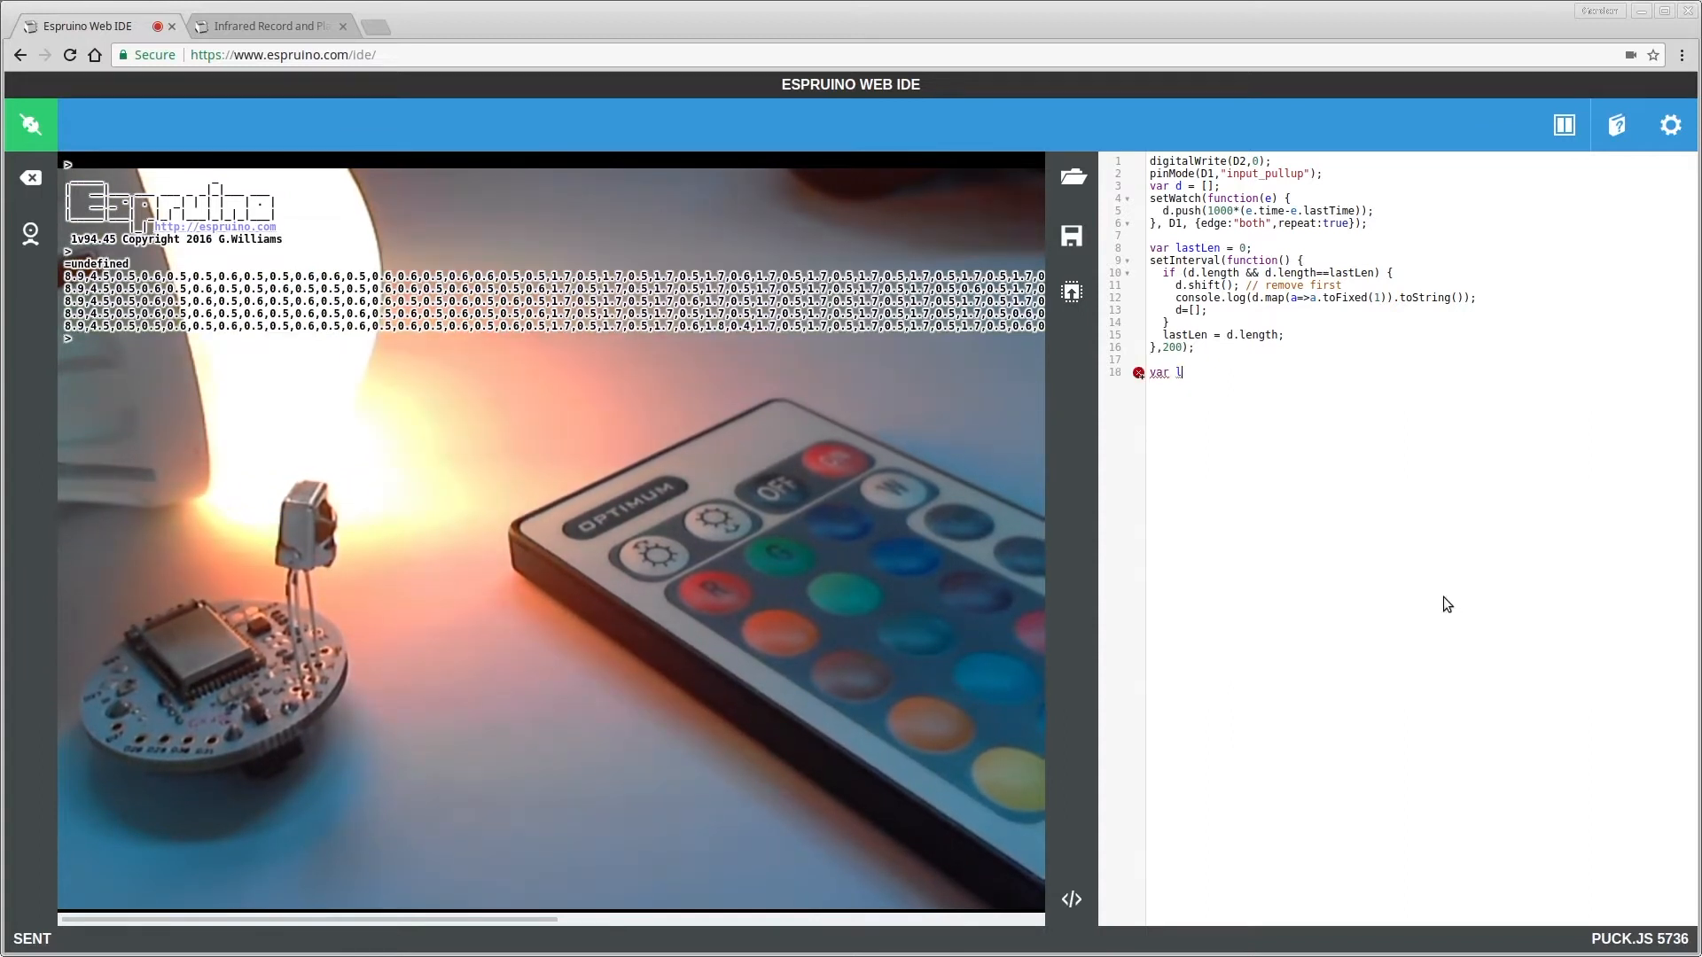
text(ight = {)
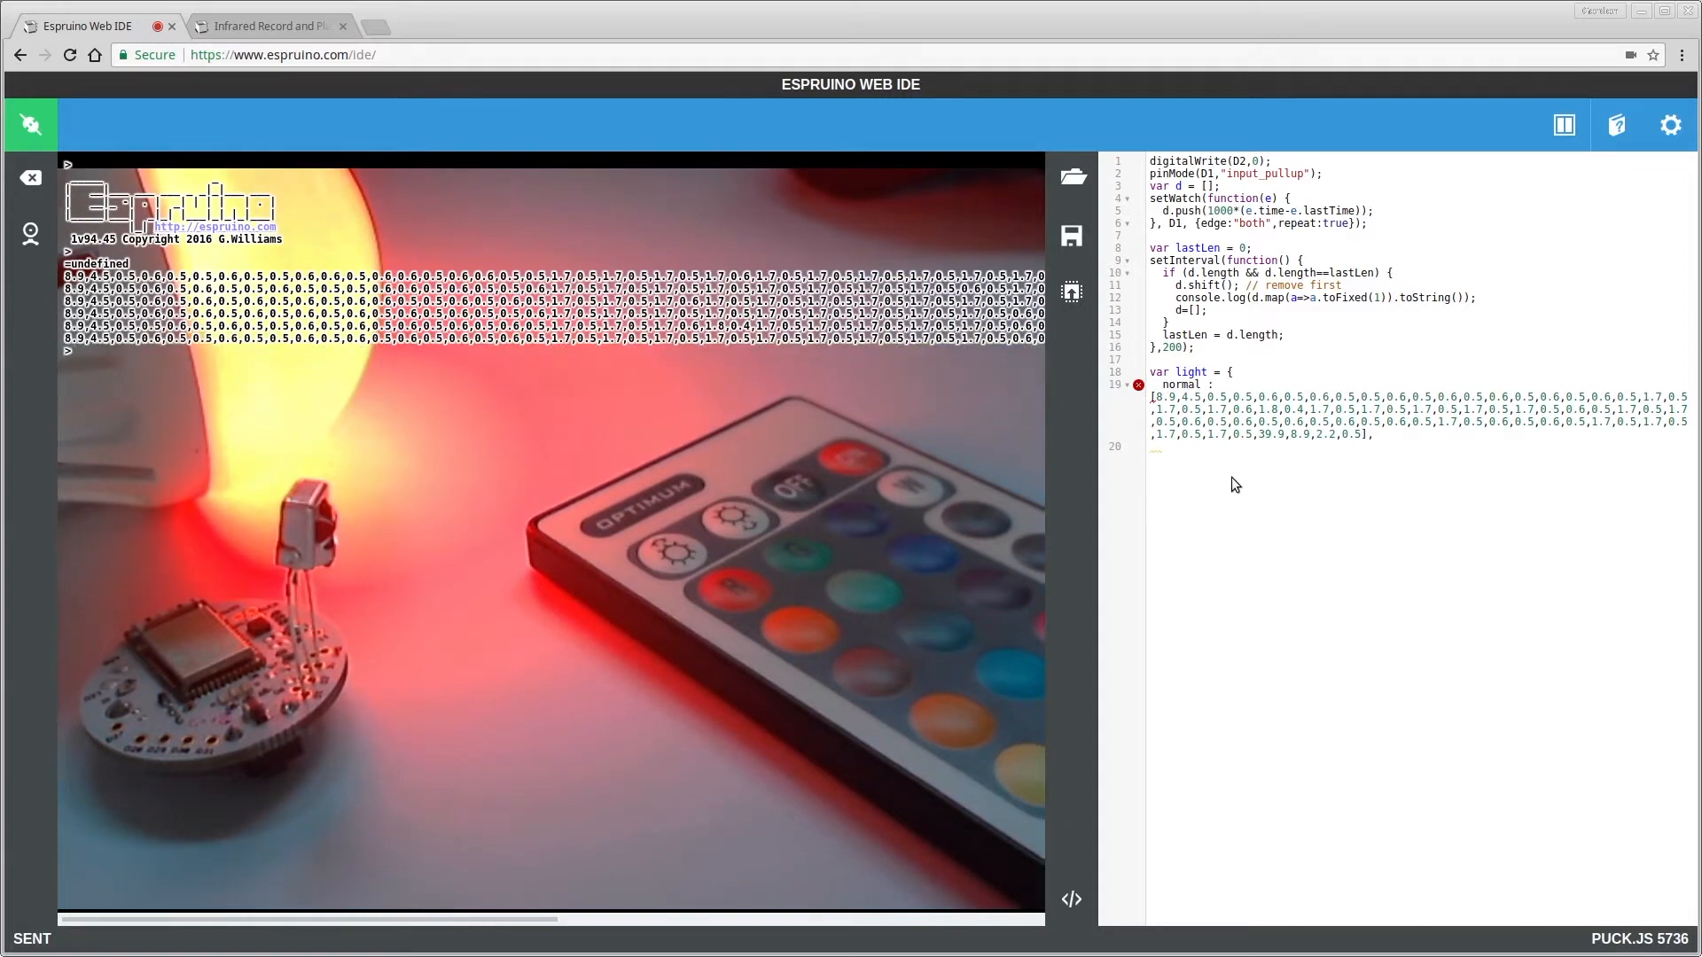
text(hot :)
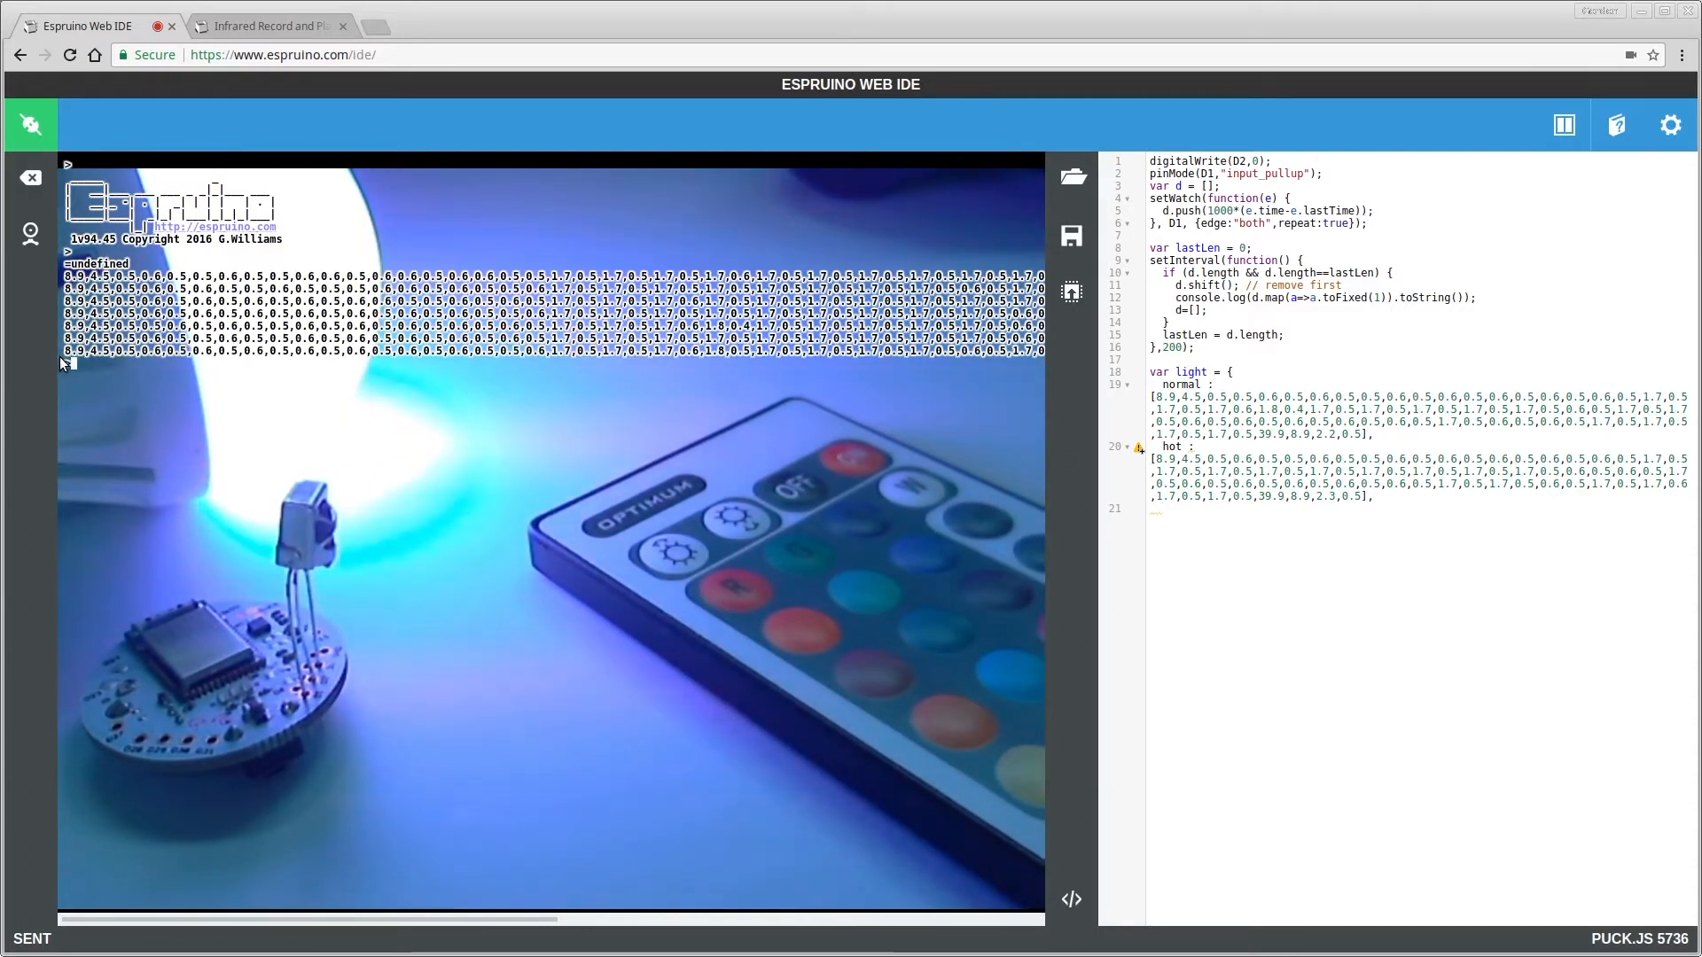
text(col)
text(E.getTemperature()
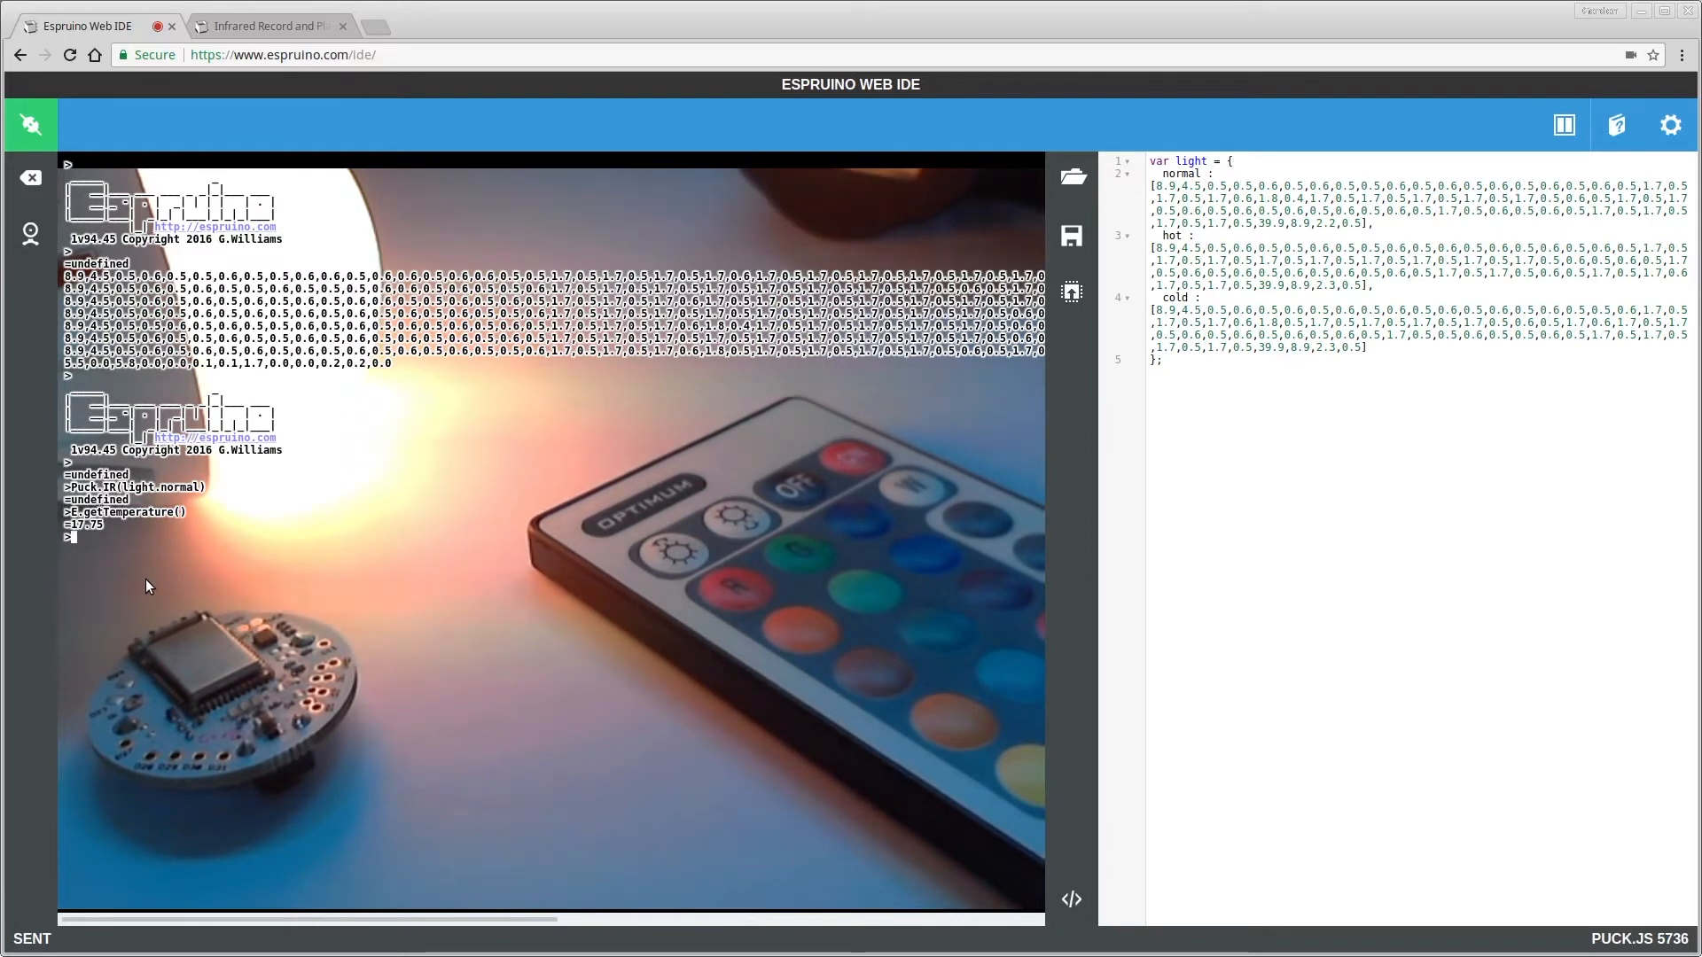
Add var offset = 20.2 - 17.75; and evaluate E.getTemperature()+offset to read 20.2
text(var oo)
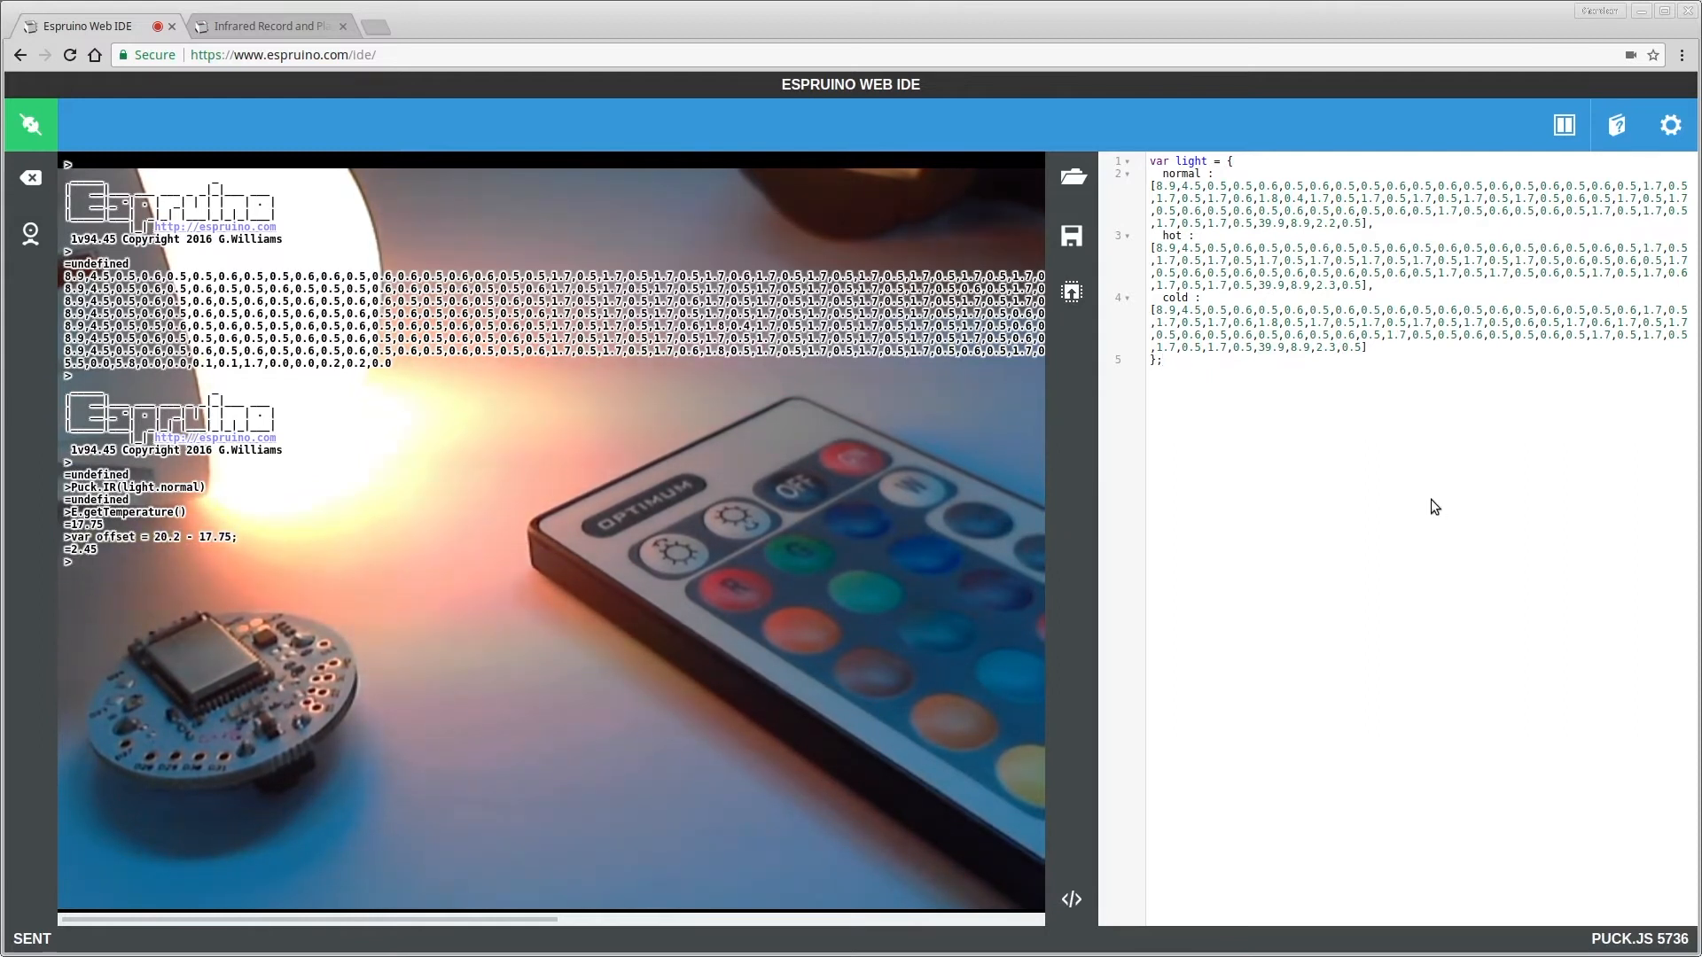
text(var offset = 20.2 - 17.75;)
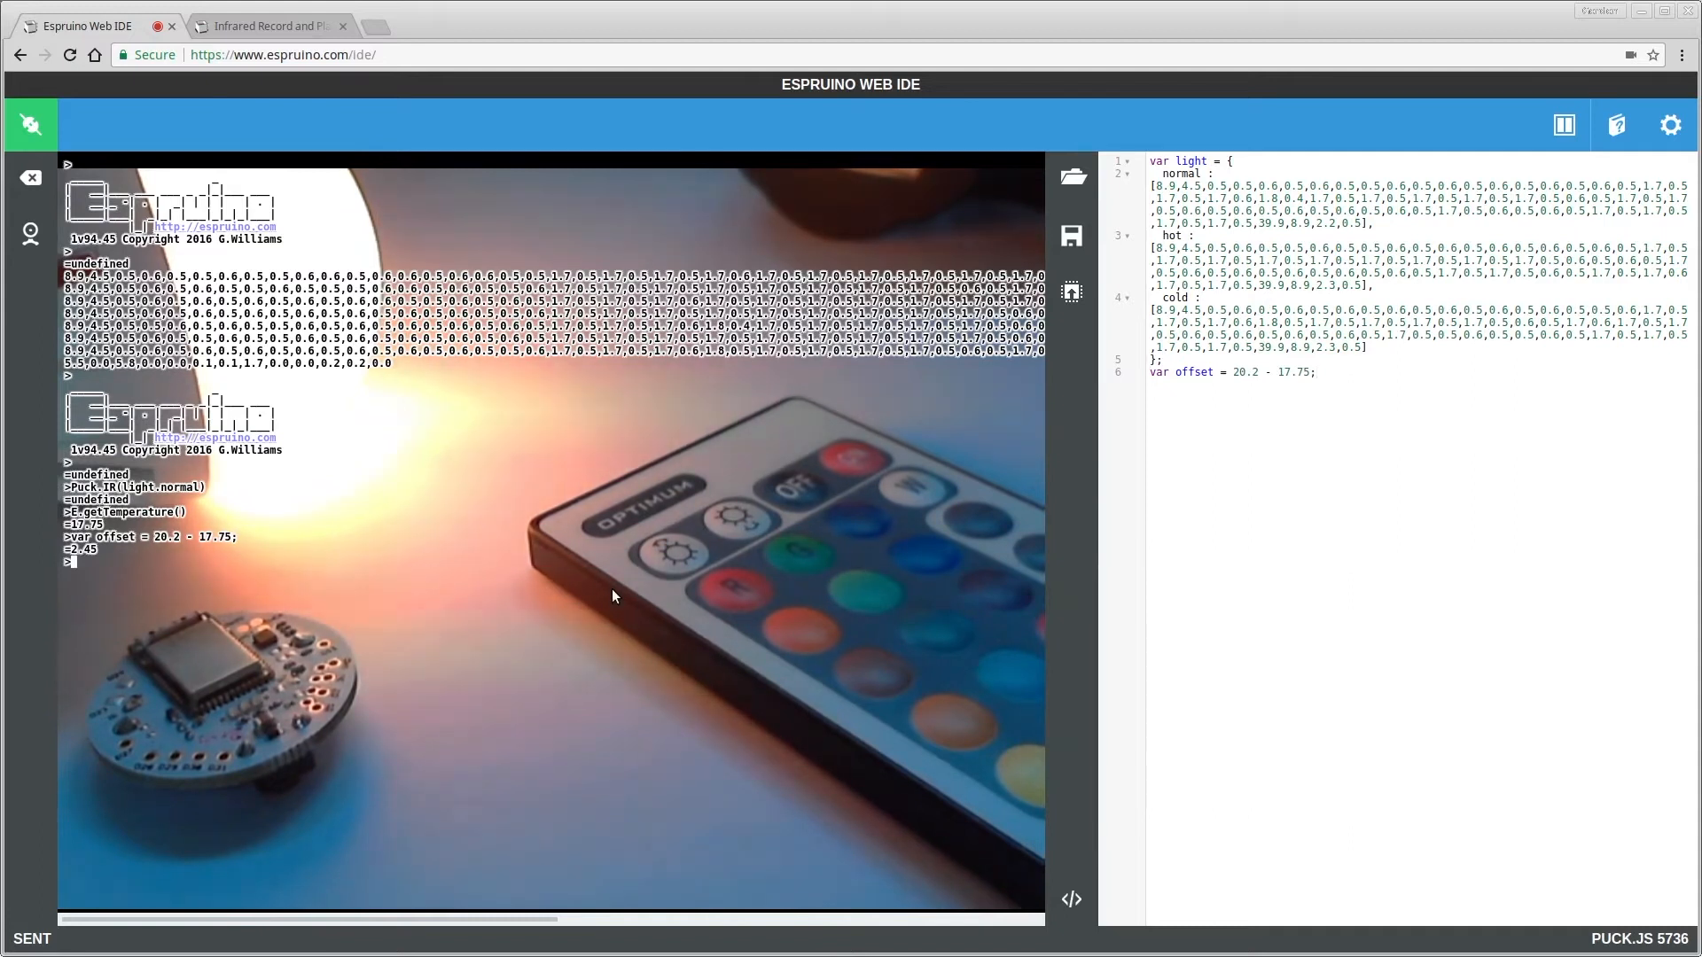
text(E.getTemperature())
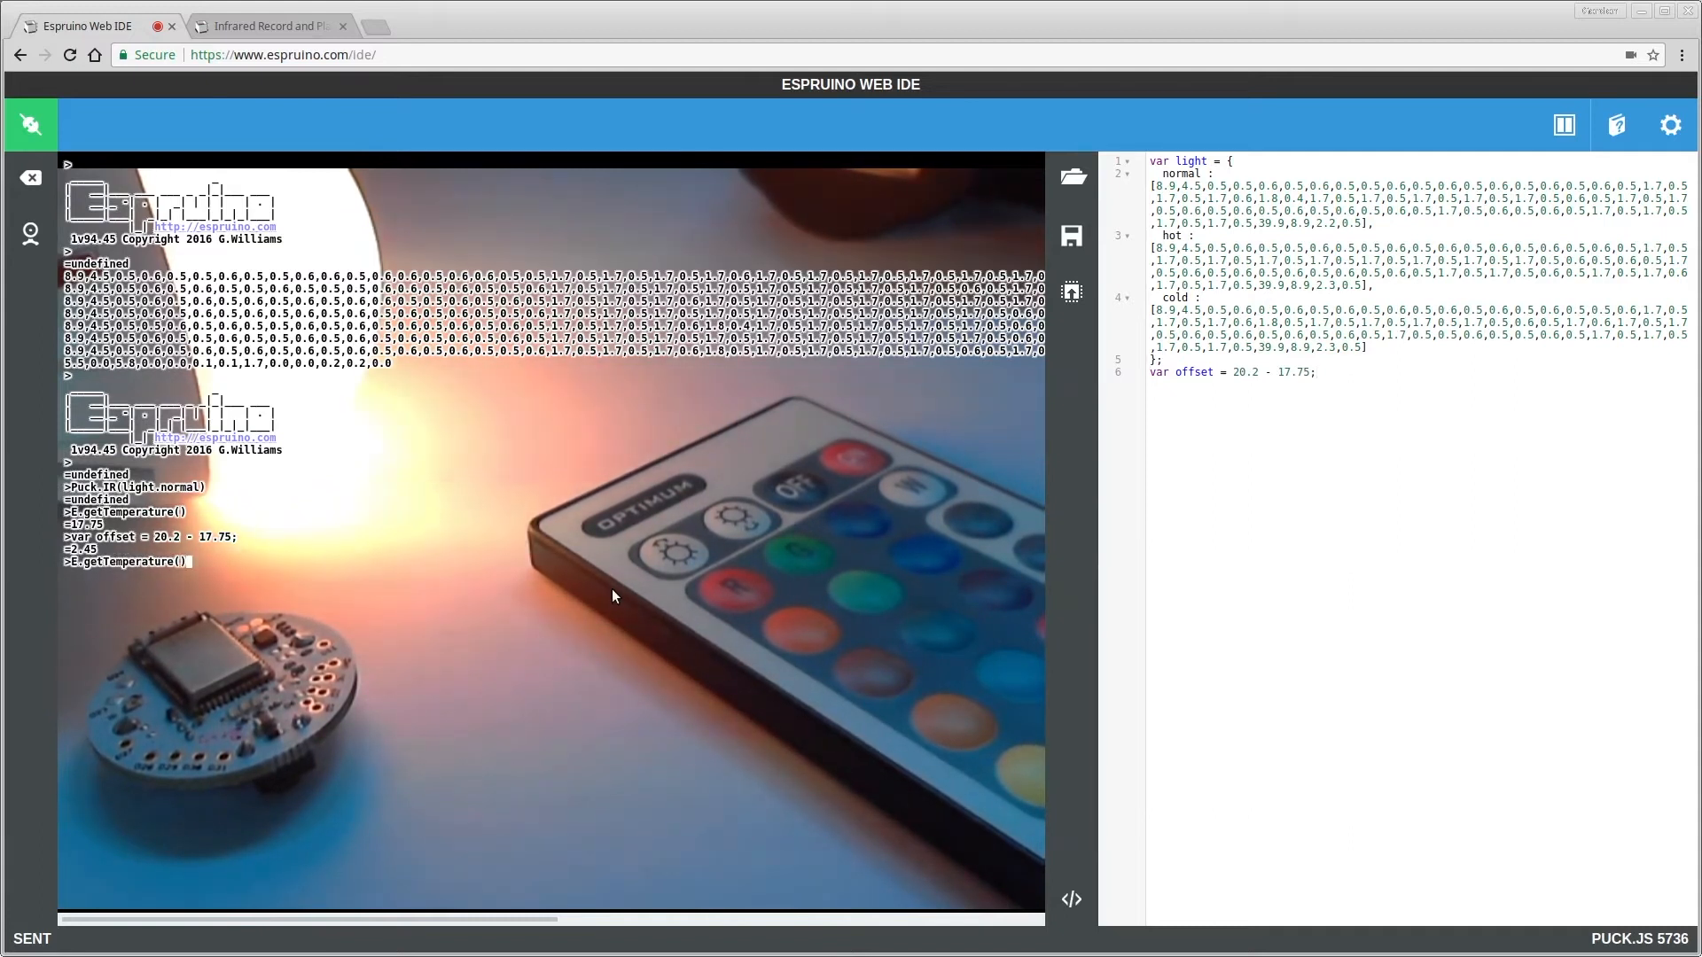
text(+offset)
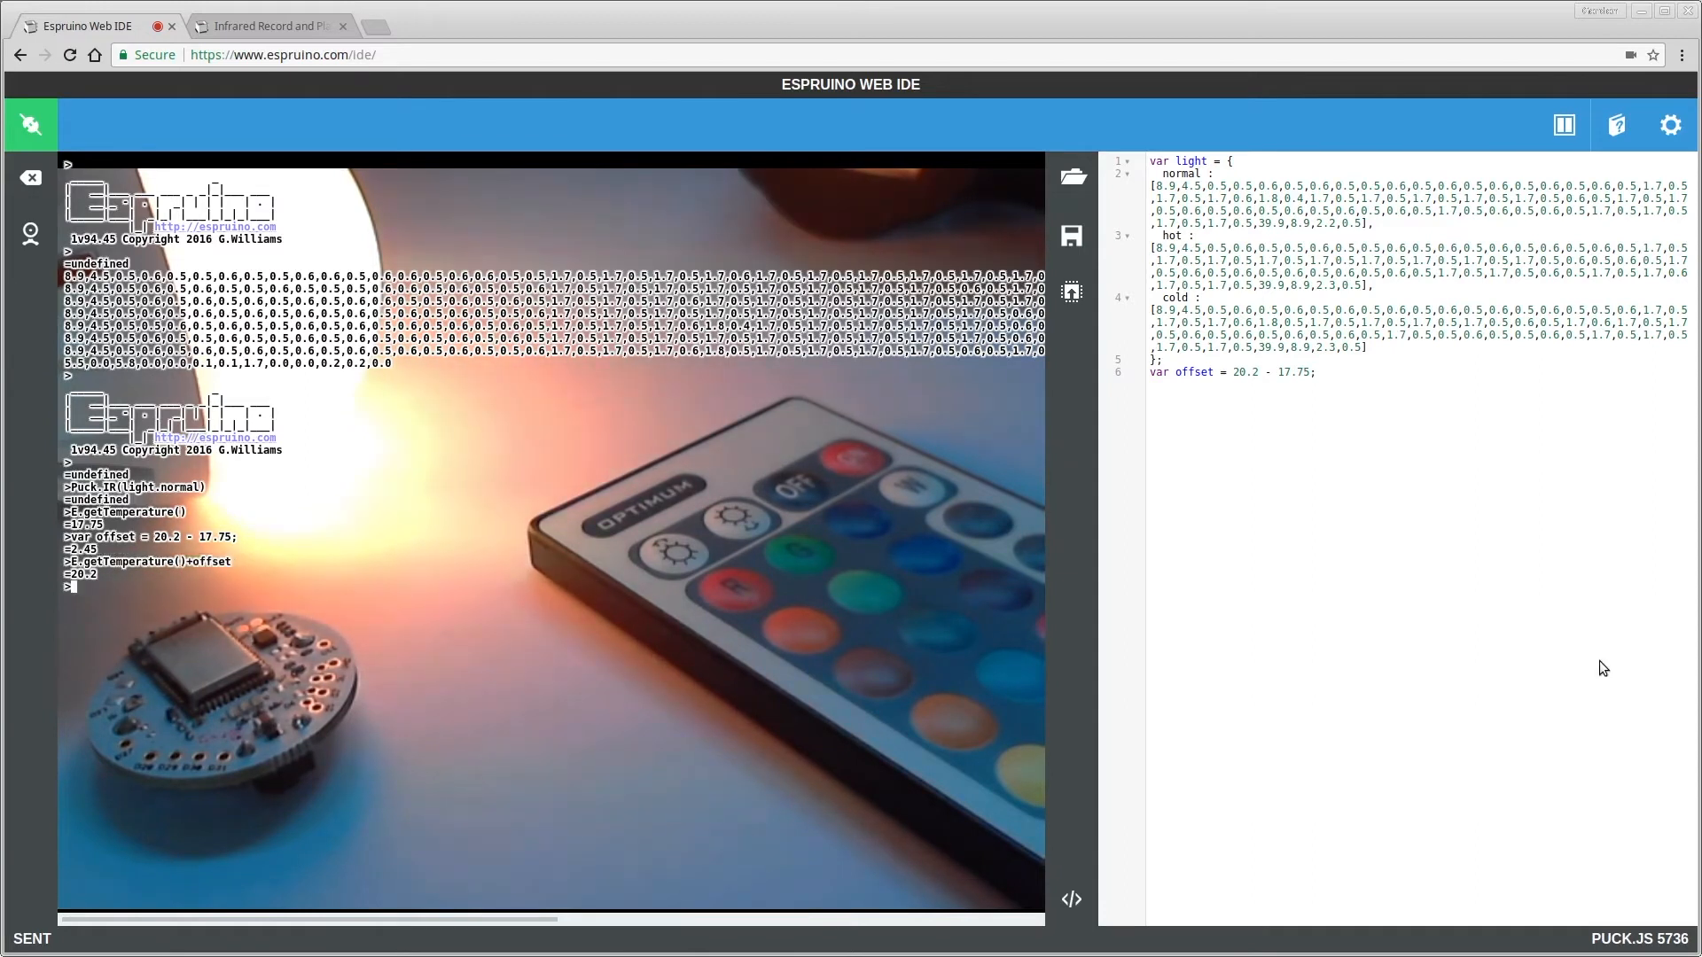
Start a setInterval block running every 30*1000 ms that reads the corrected temp
text(set)
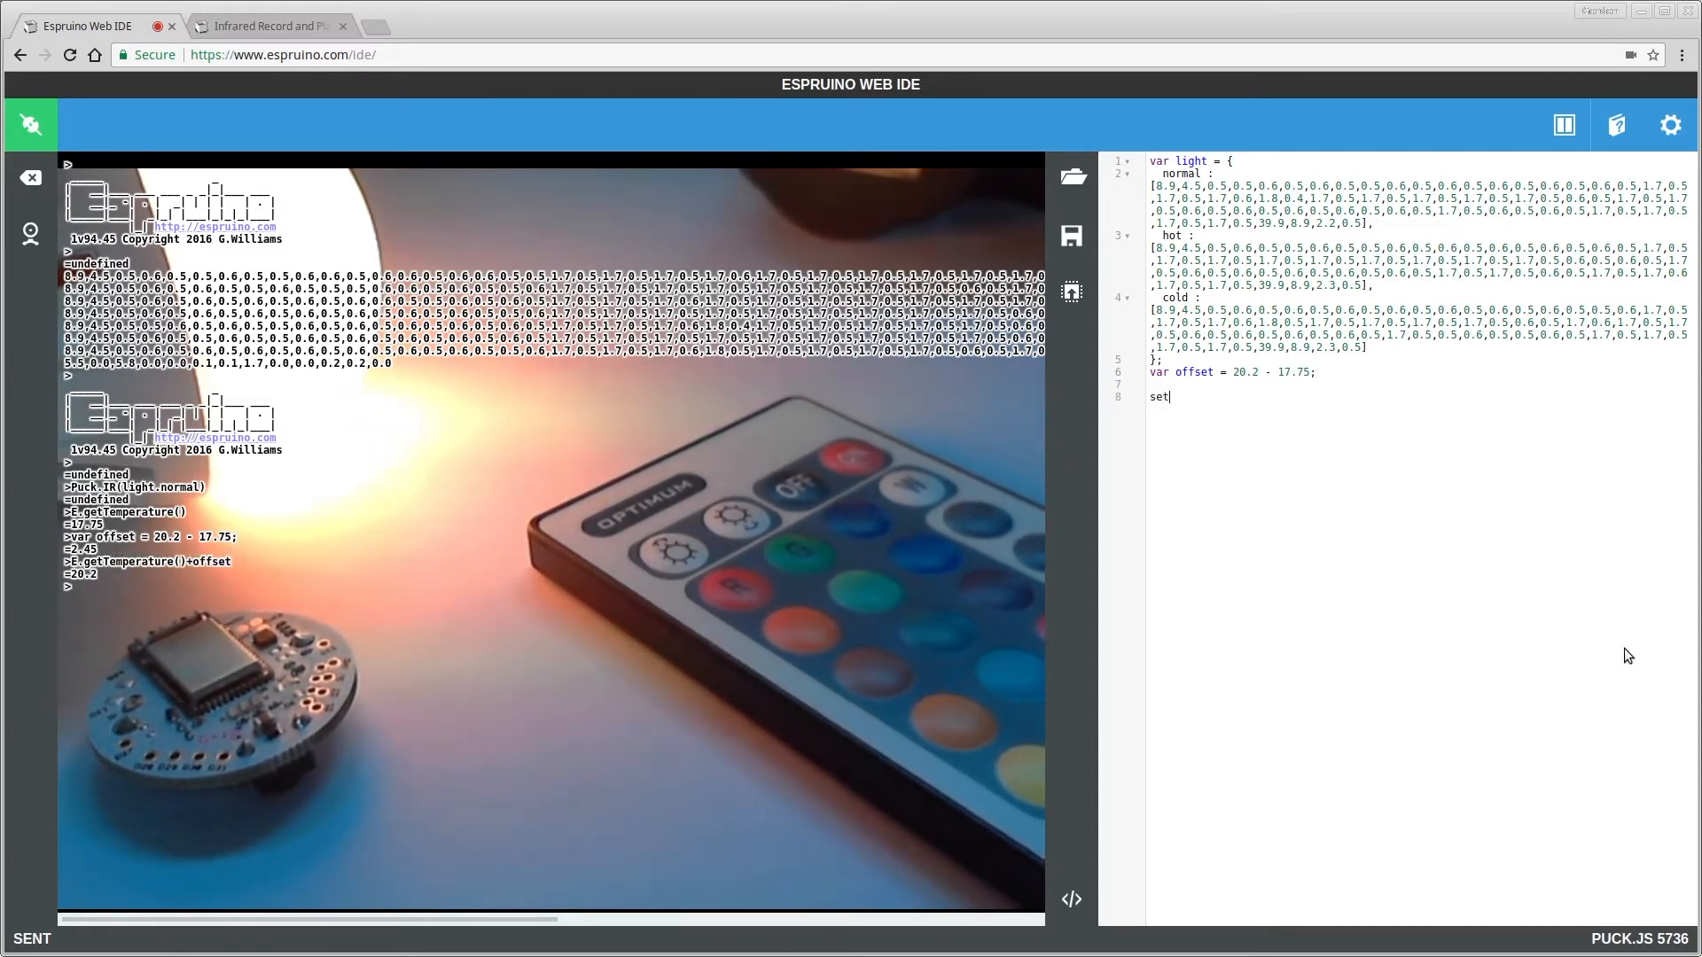
text(Interve)
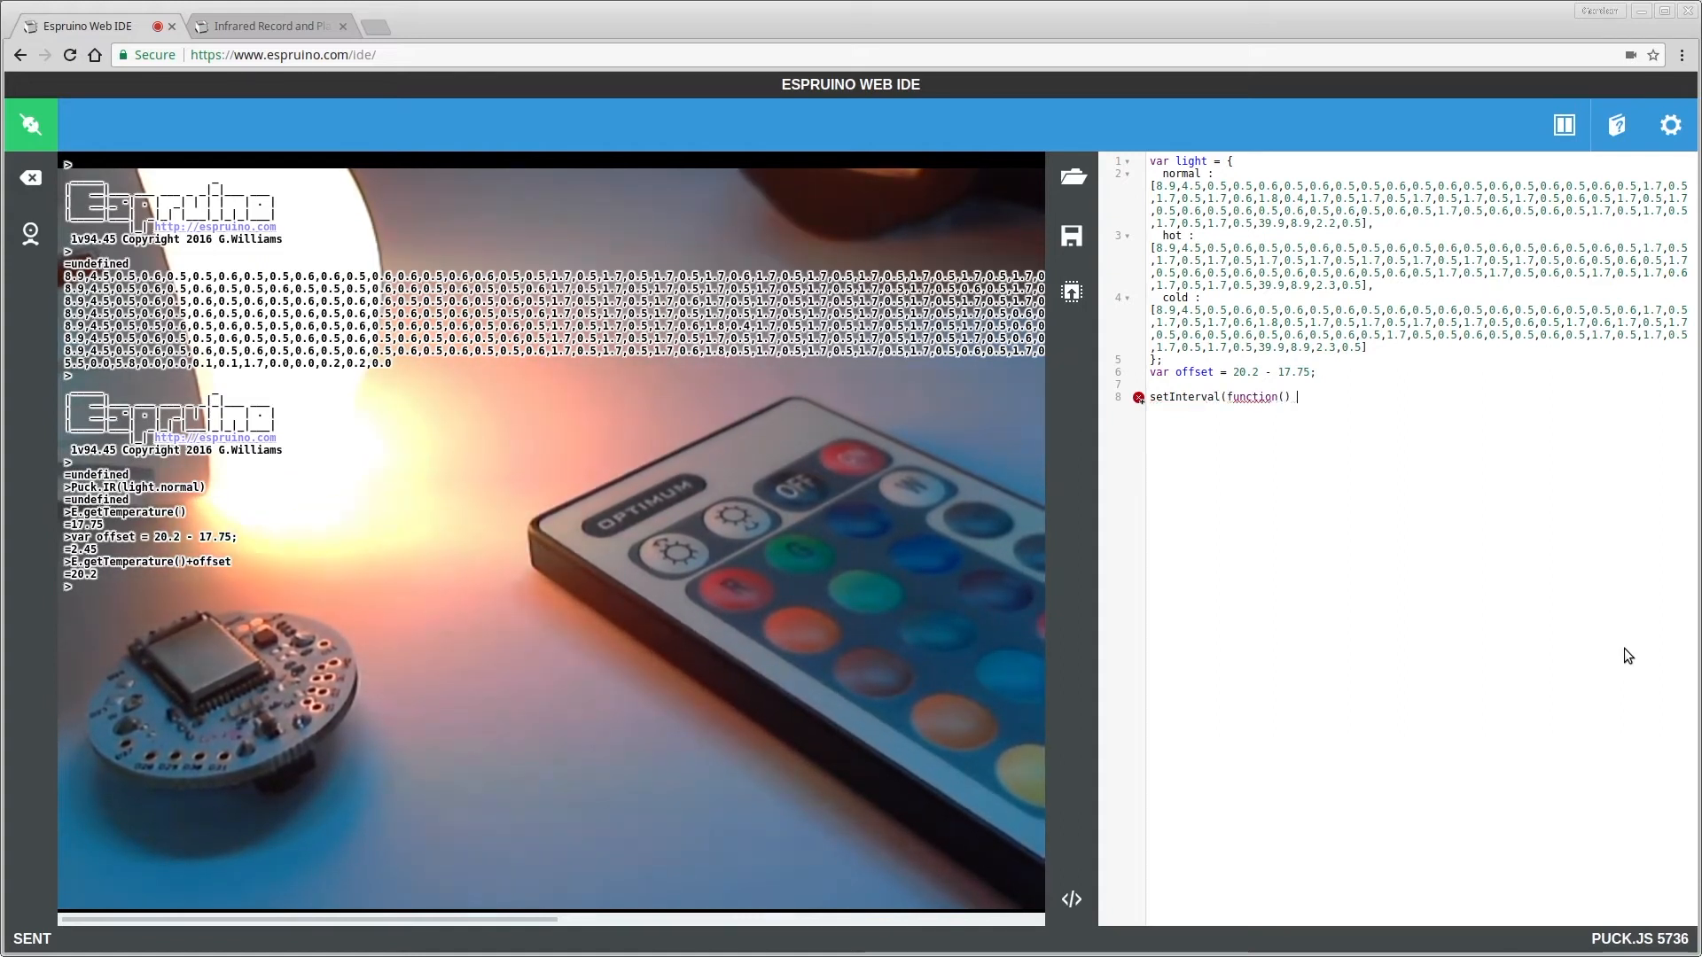
text({)
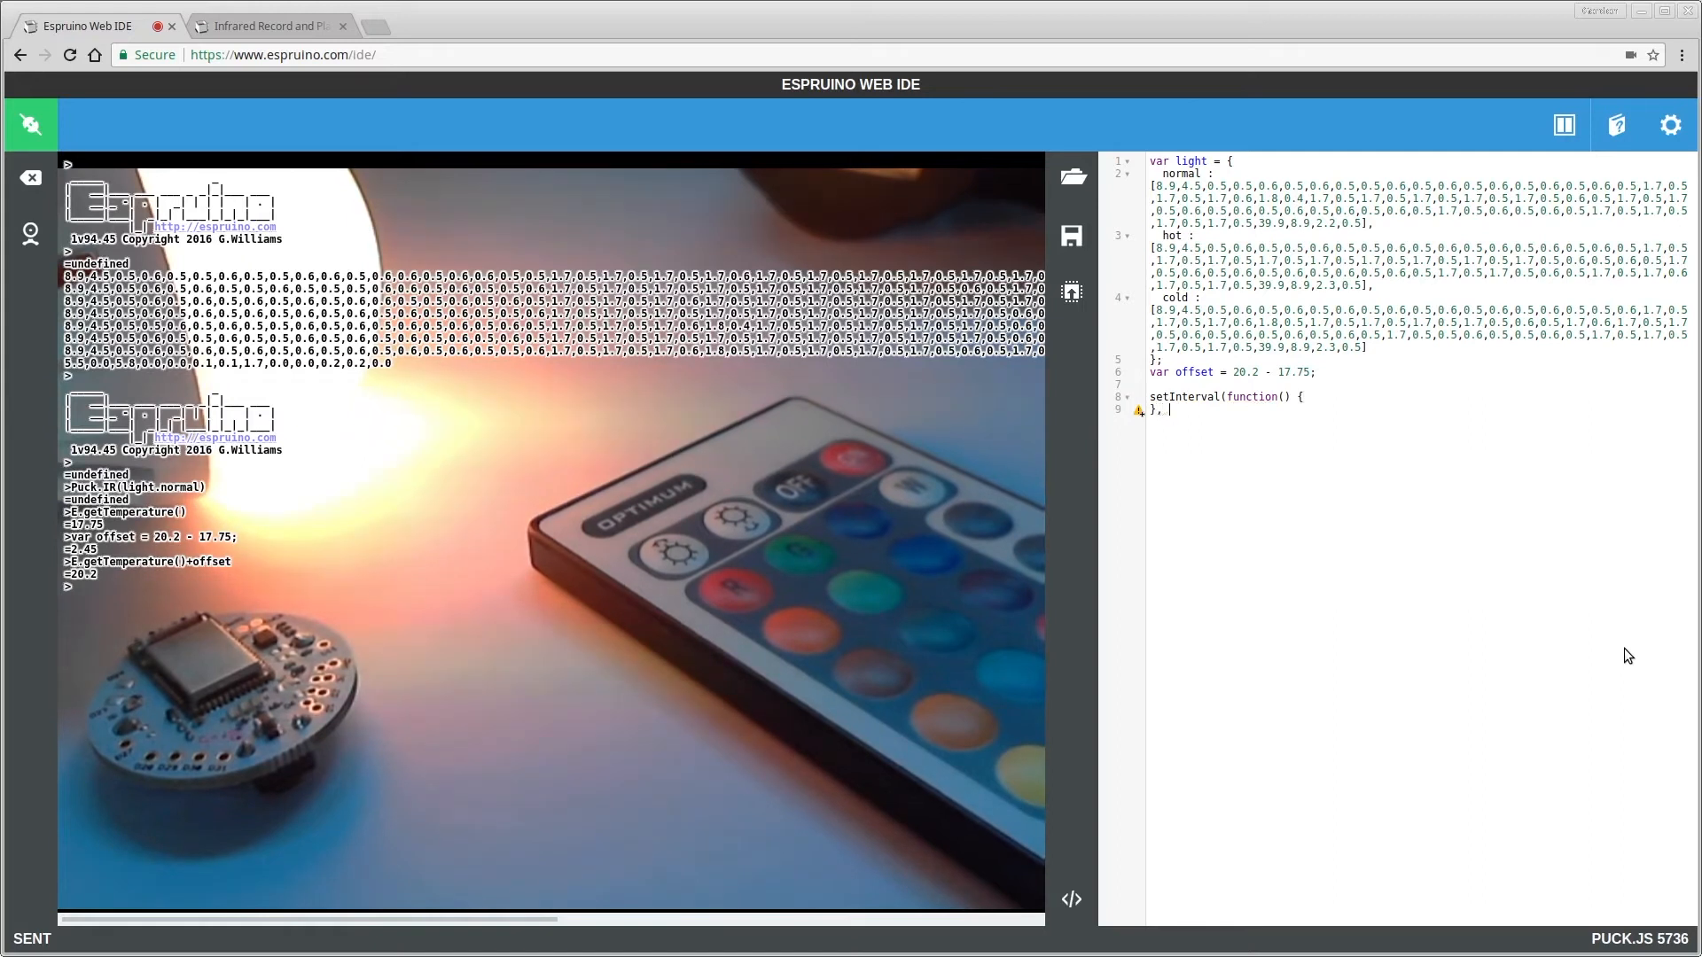
text(30*1000);)
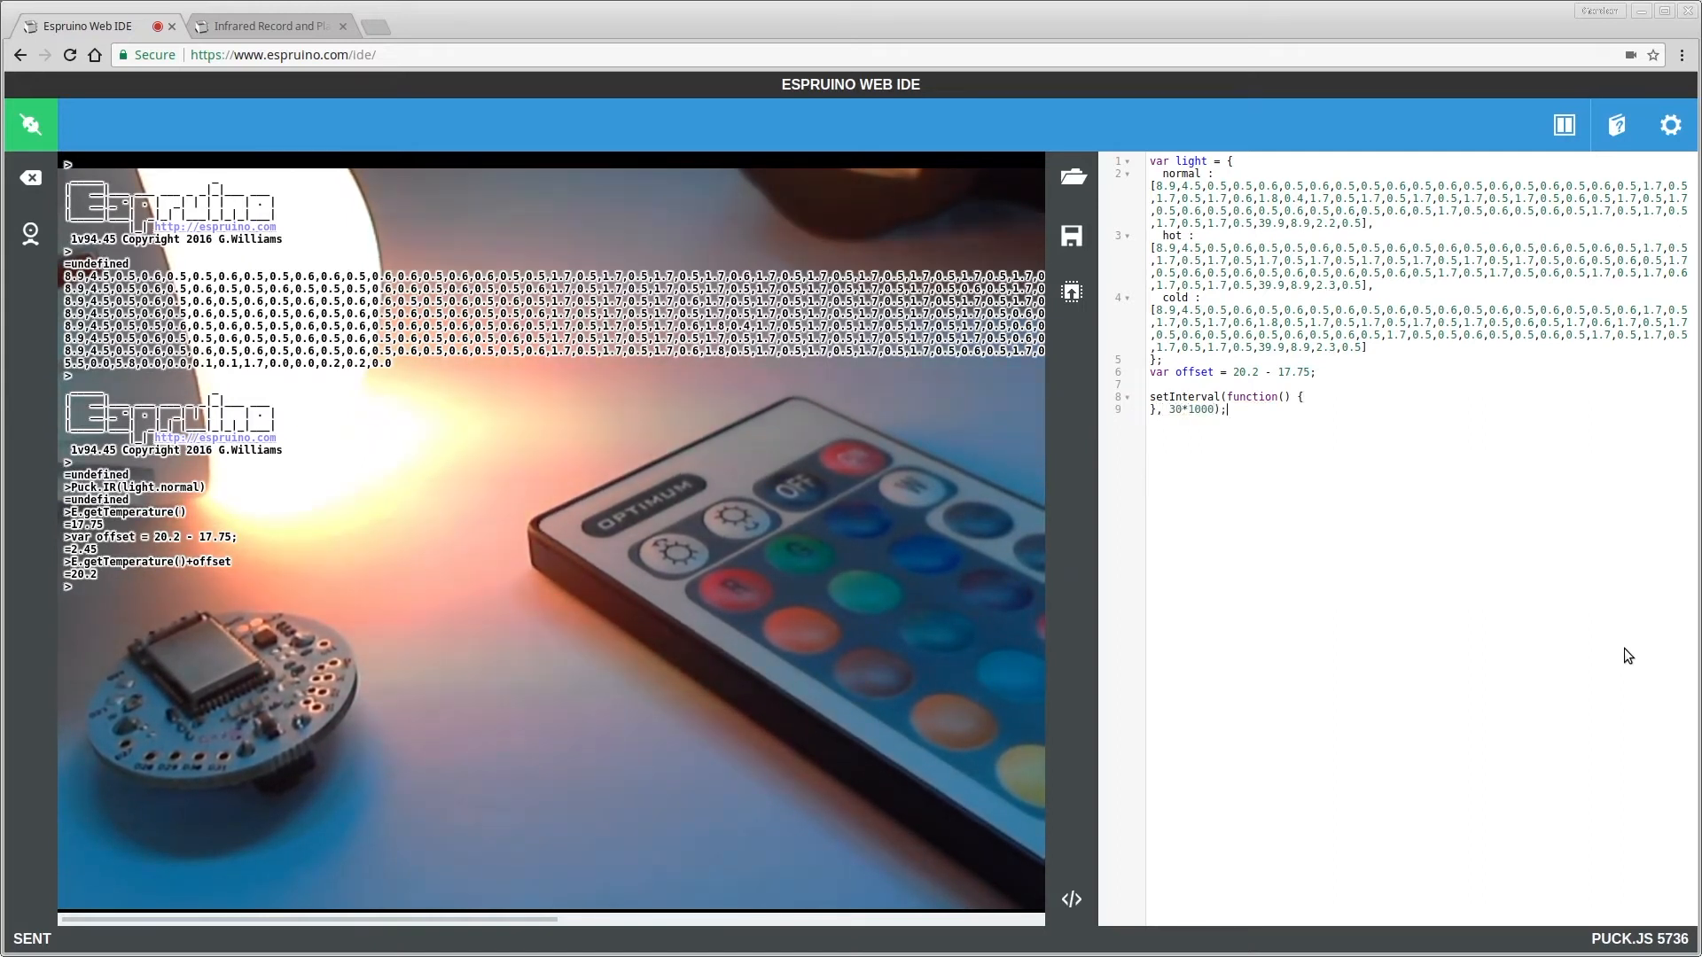
text(var temp = E.getTemperature()+offset;)
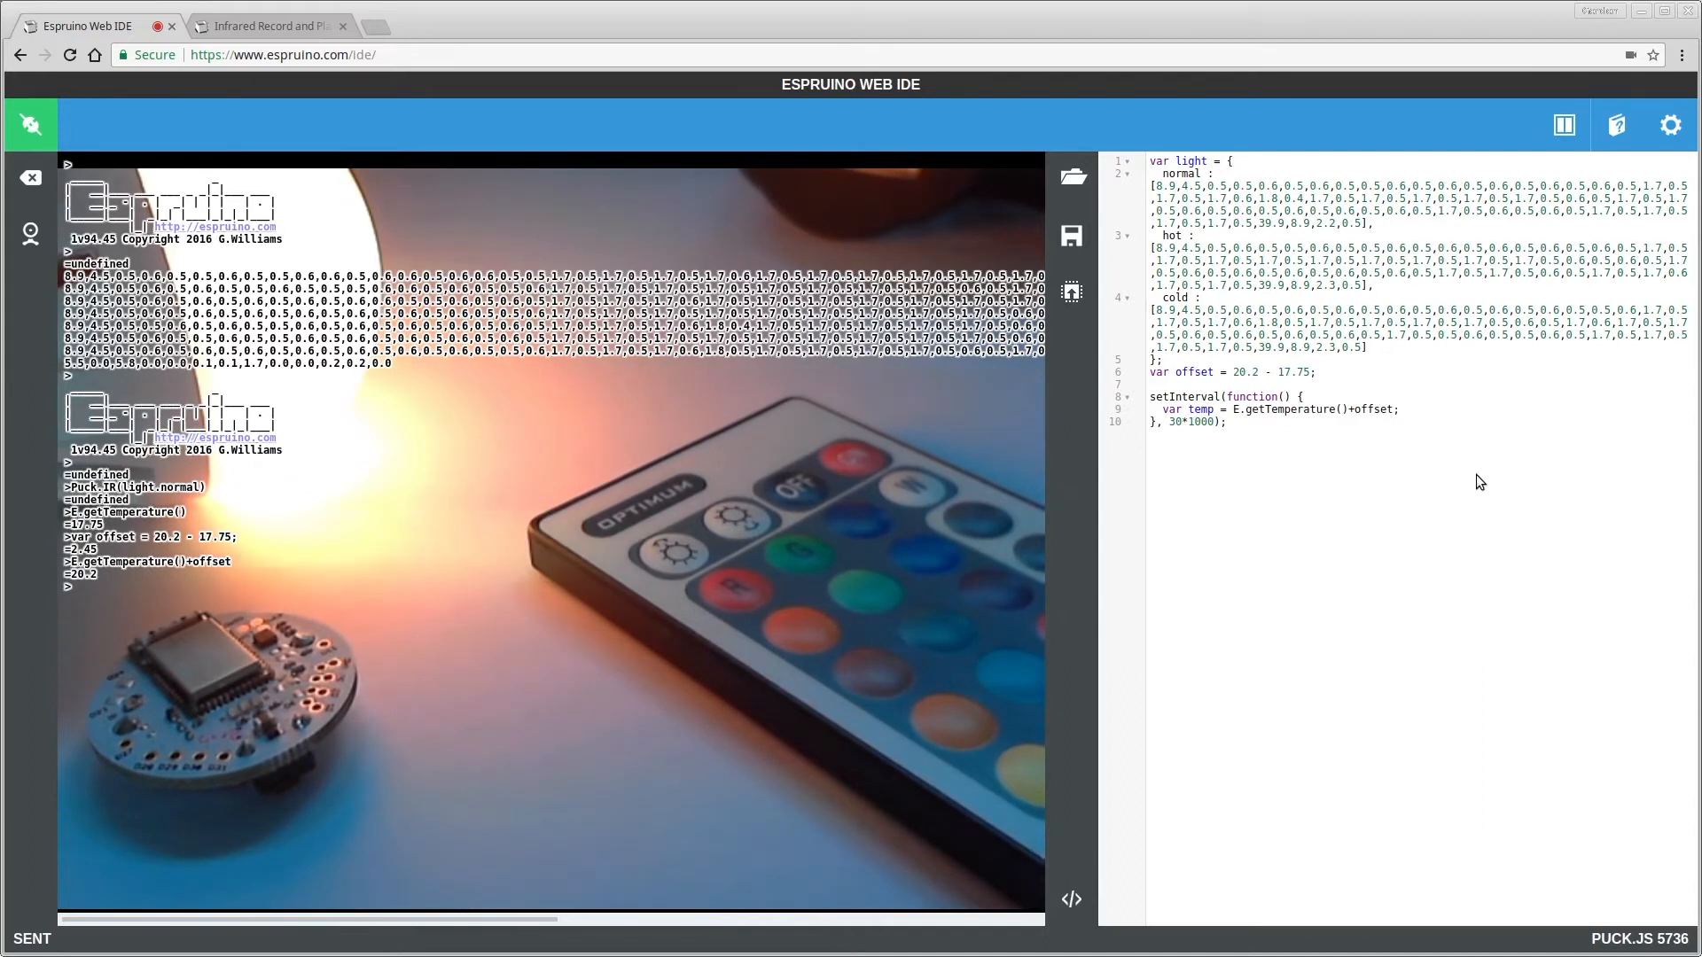
Add if/else if on temp < 16 sending Puck.IR(light.cold), then normal or hot codes
text(if ()
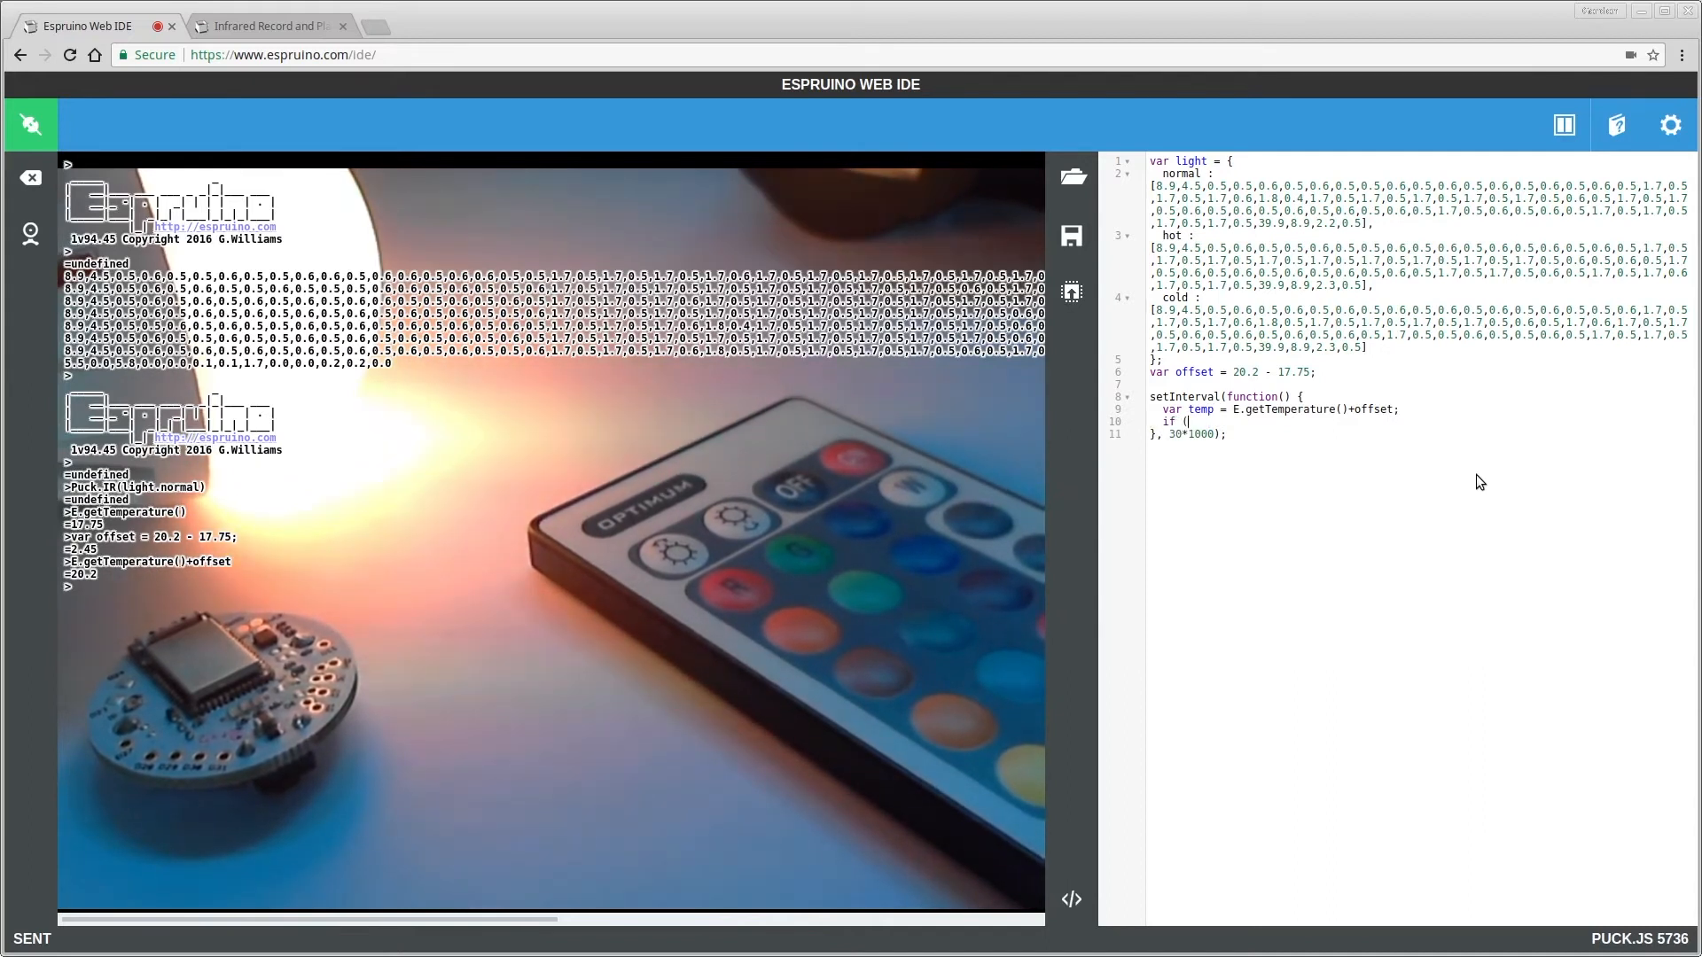
text(temp <)
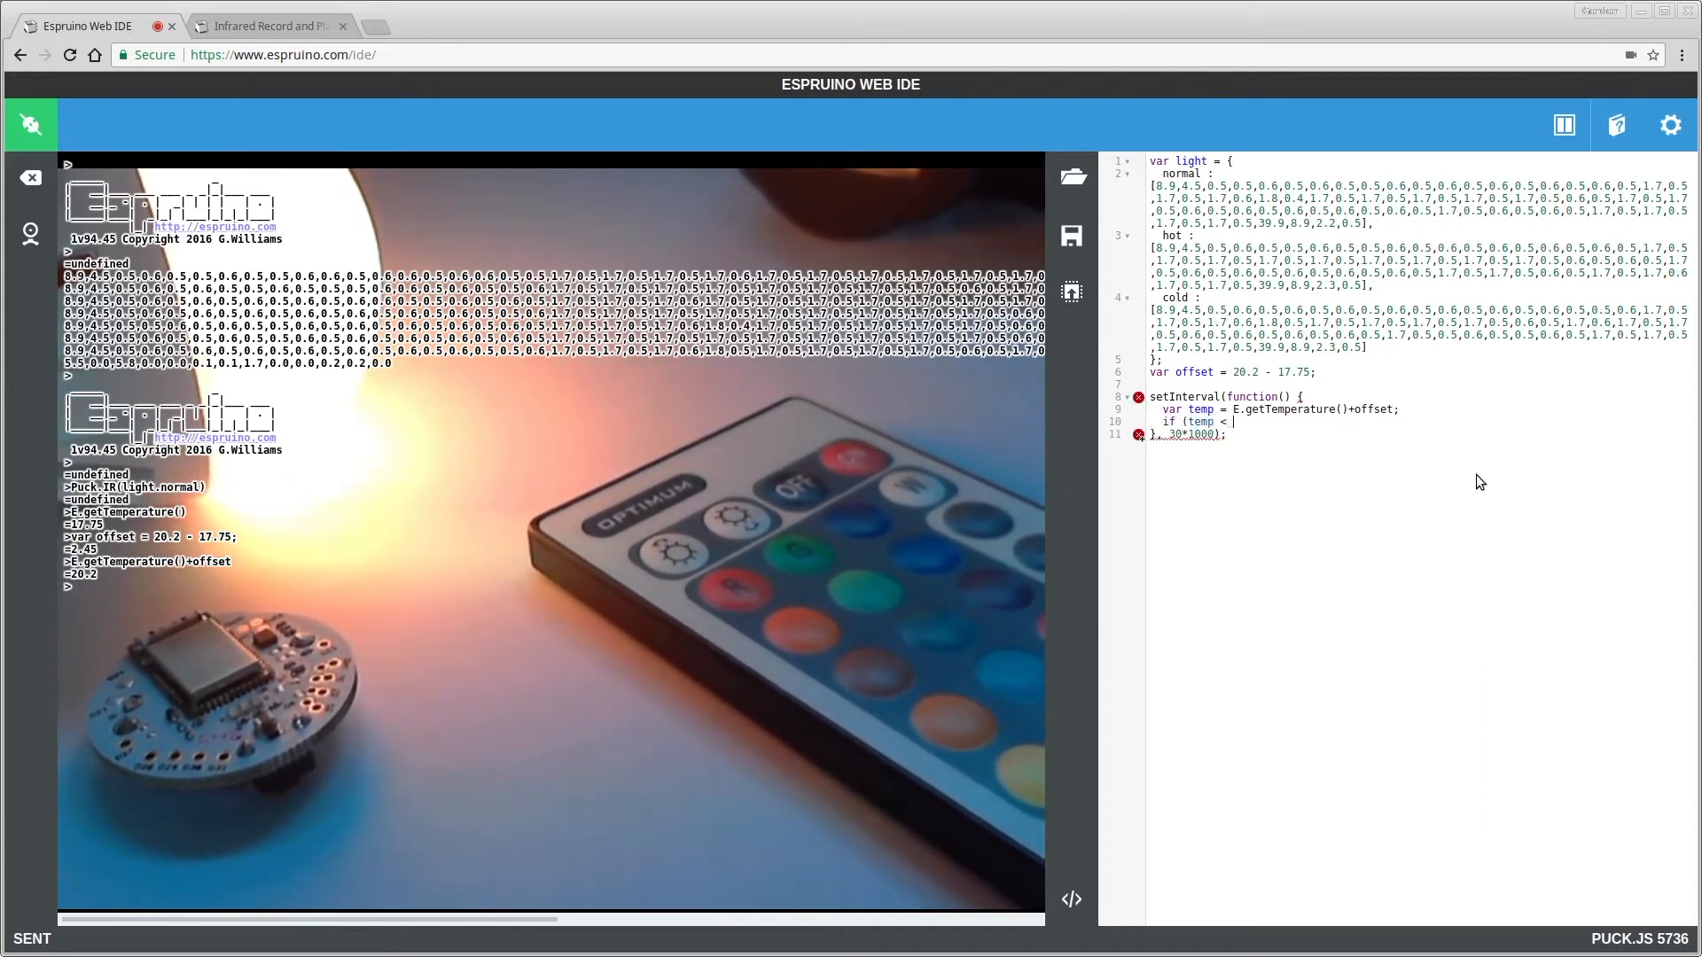
text(16)
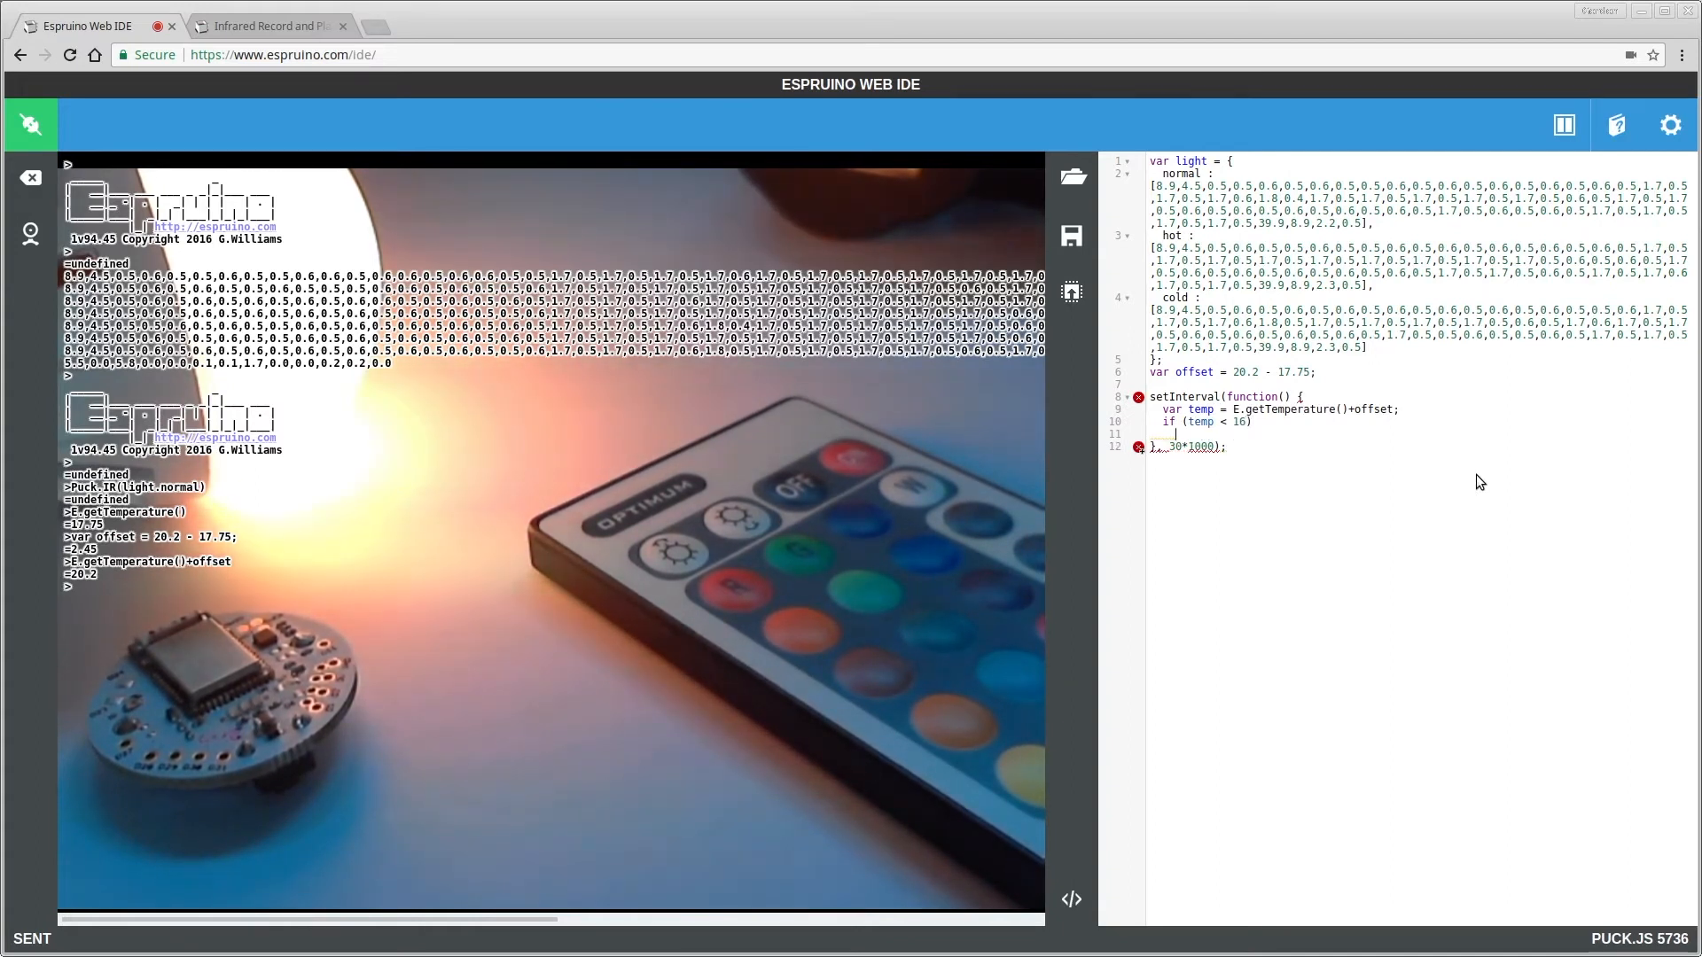
text(Puck.IR()
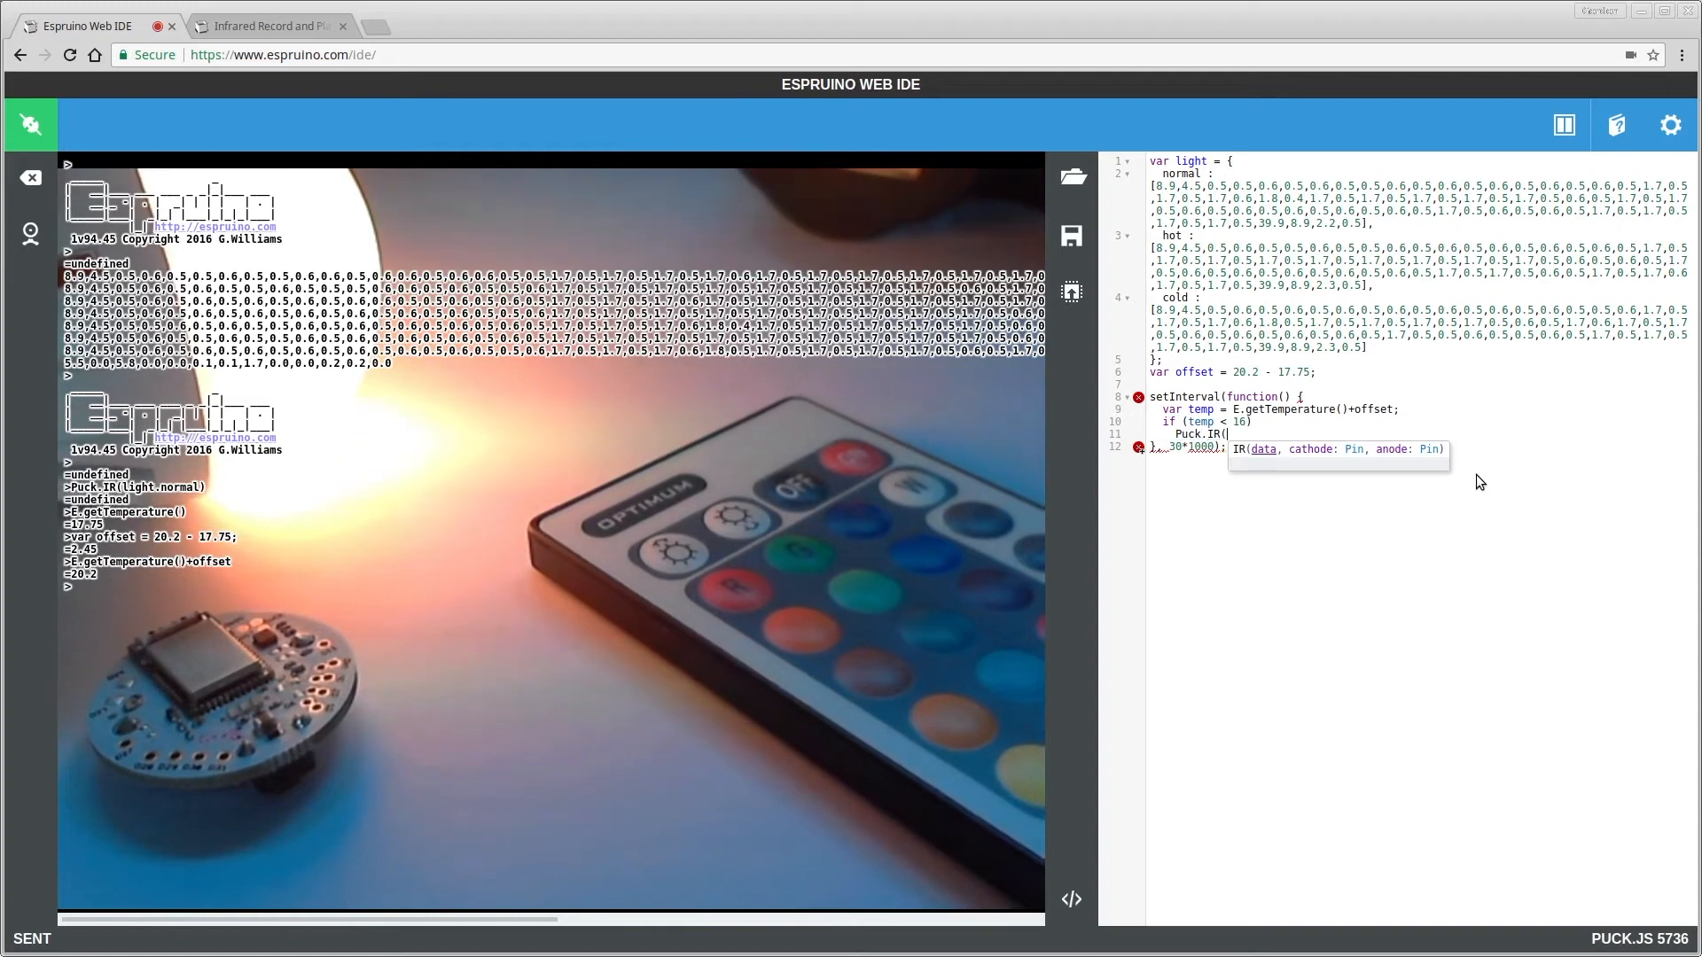
text(light.c)
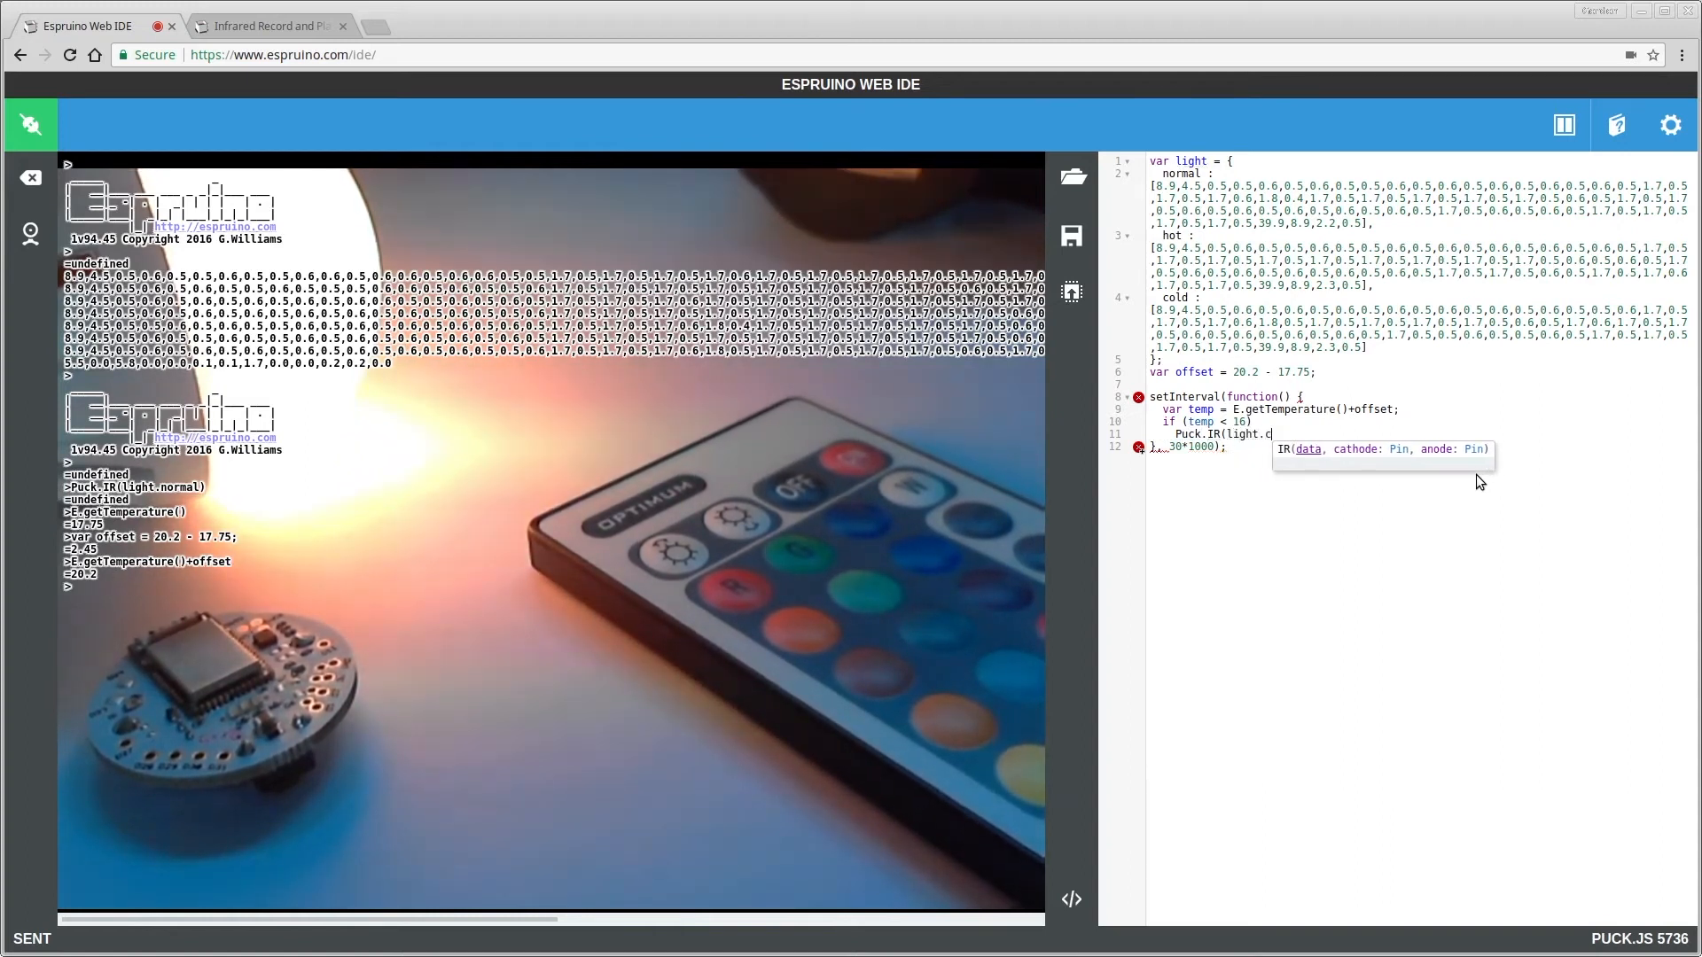
text(old);)
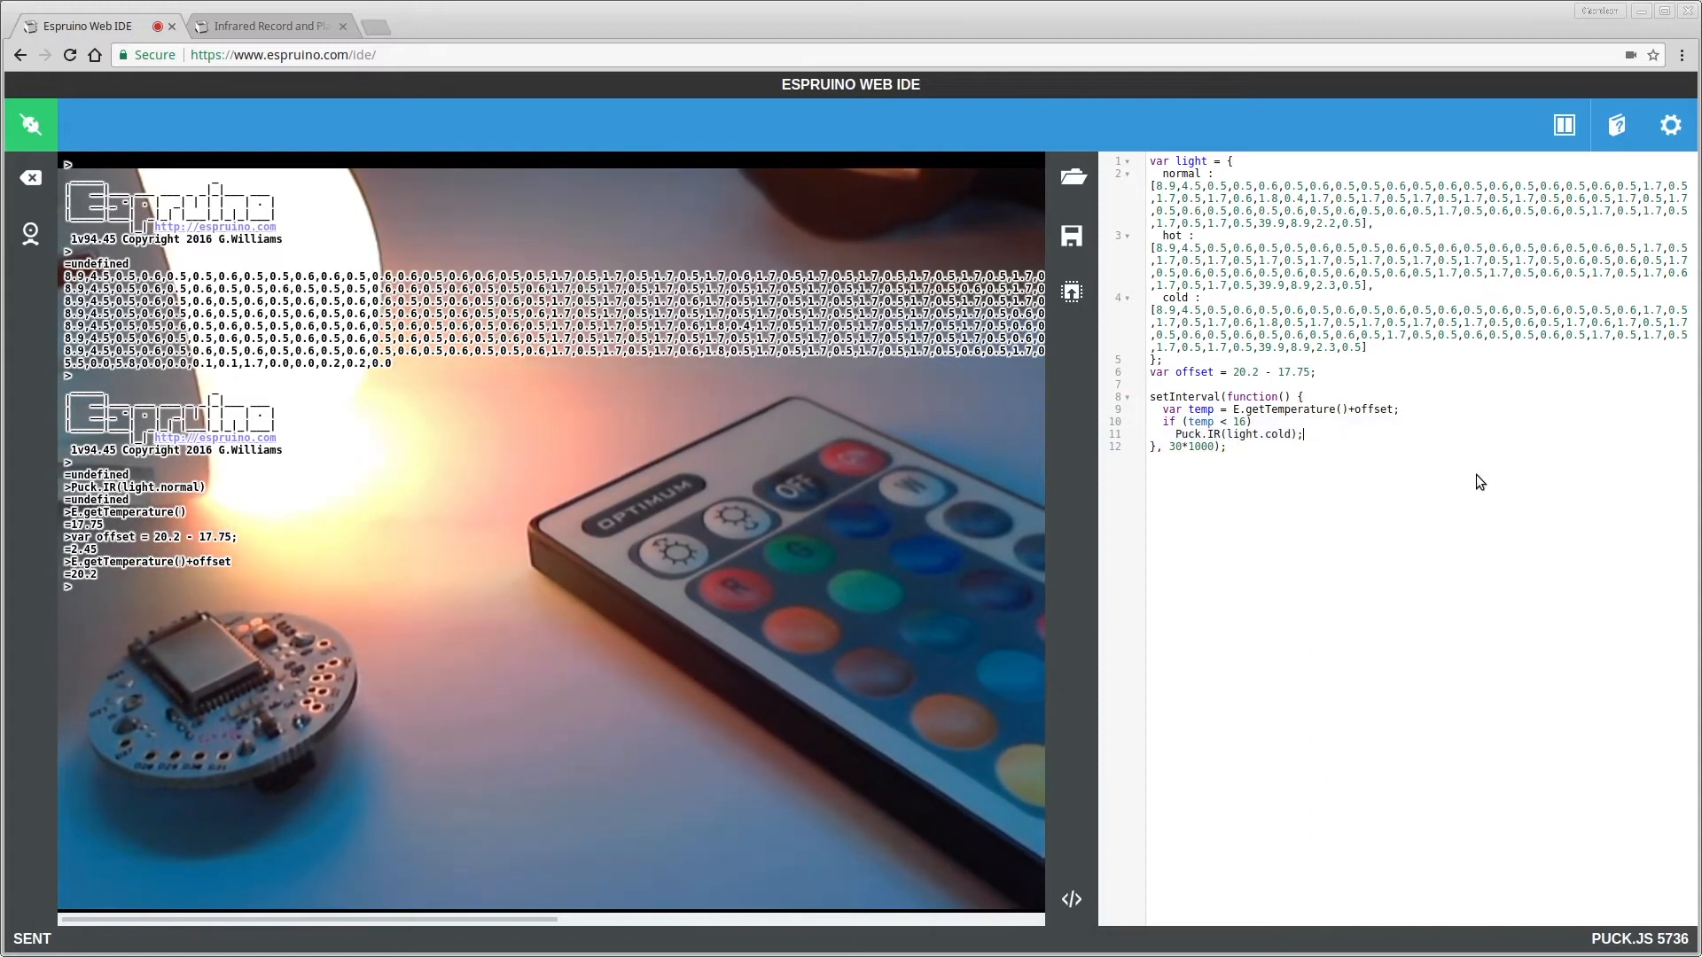
text(else if (temp < 16))
text(Puck.IR(light.hot);)
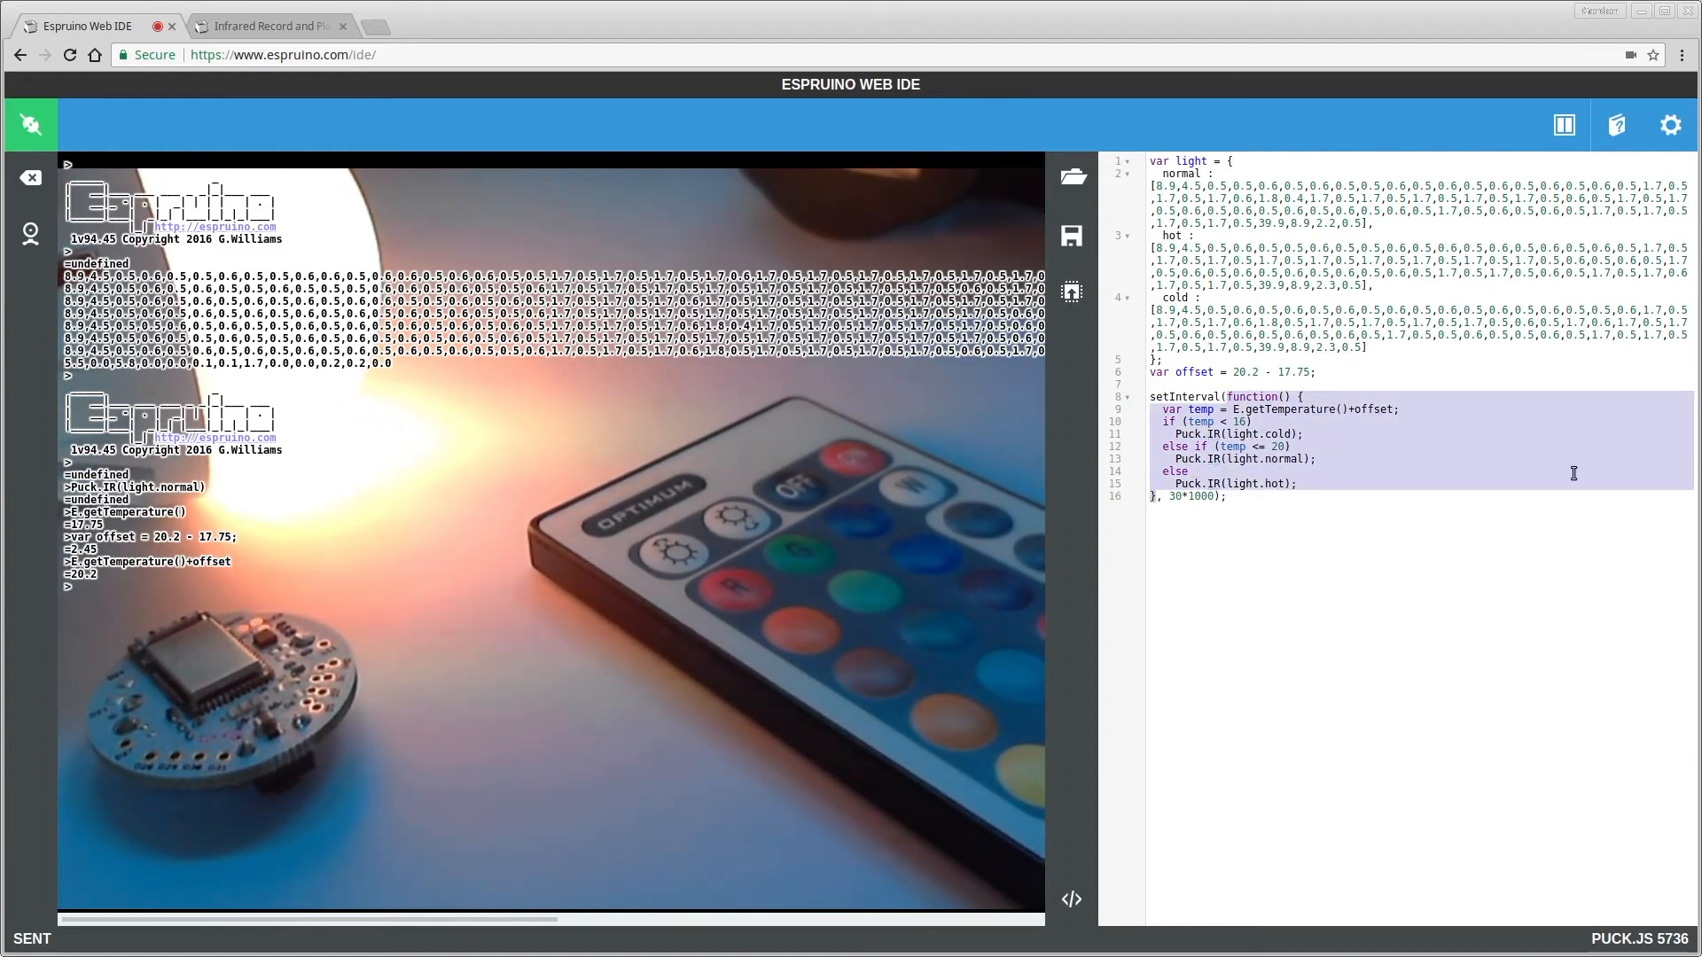
Move the check into function tempTest() on the 30-second timer, upload and run tempTest()
key(Delete)
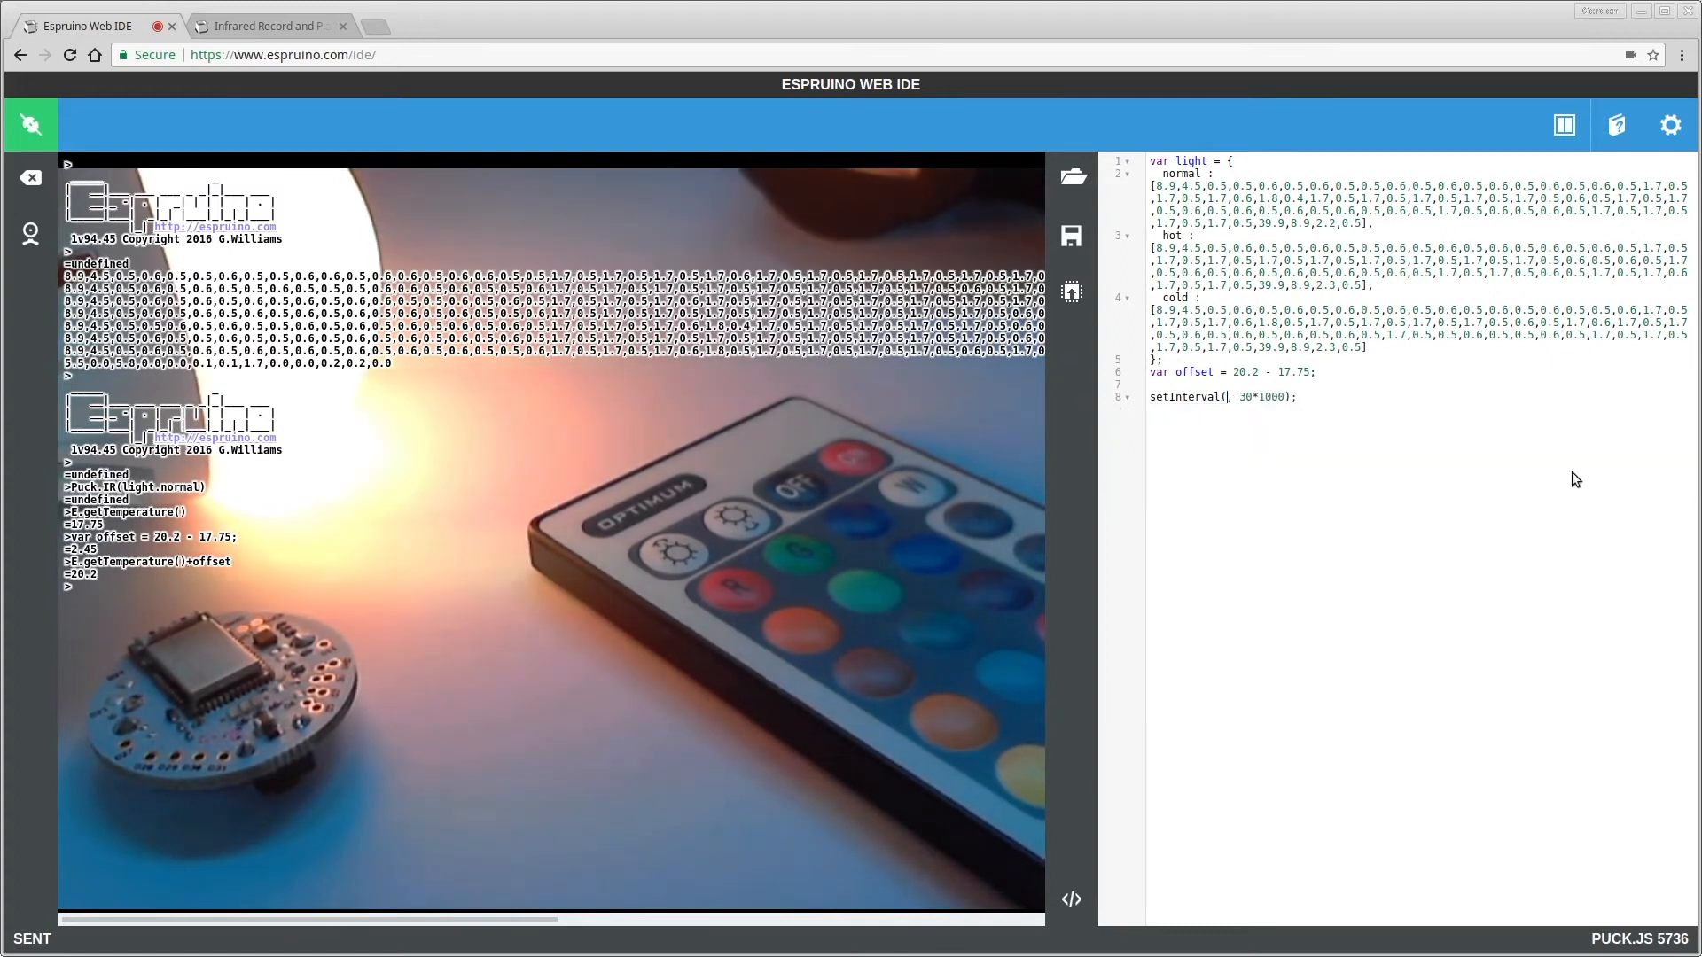
text(tempTest)
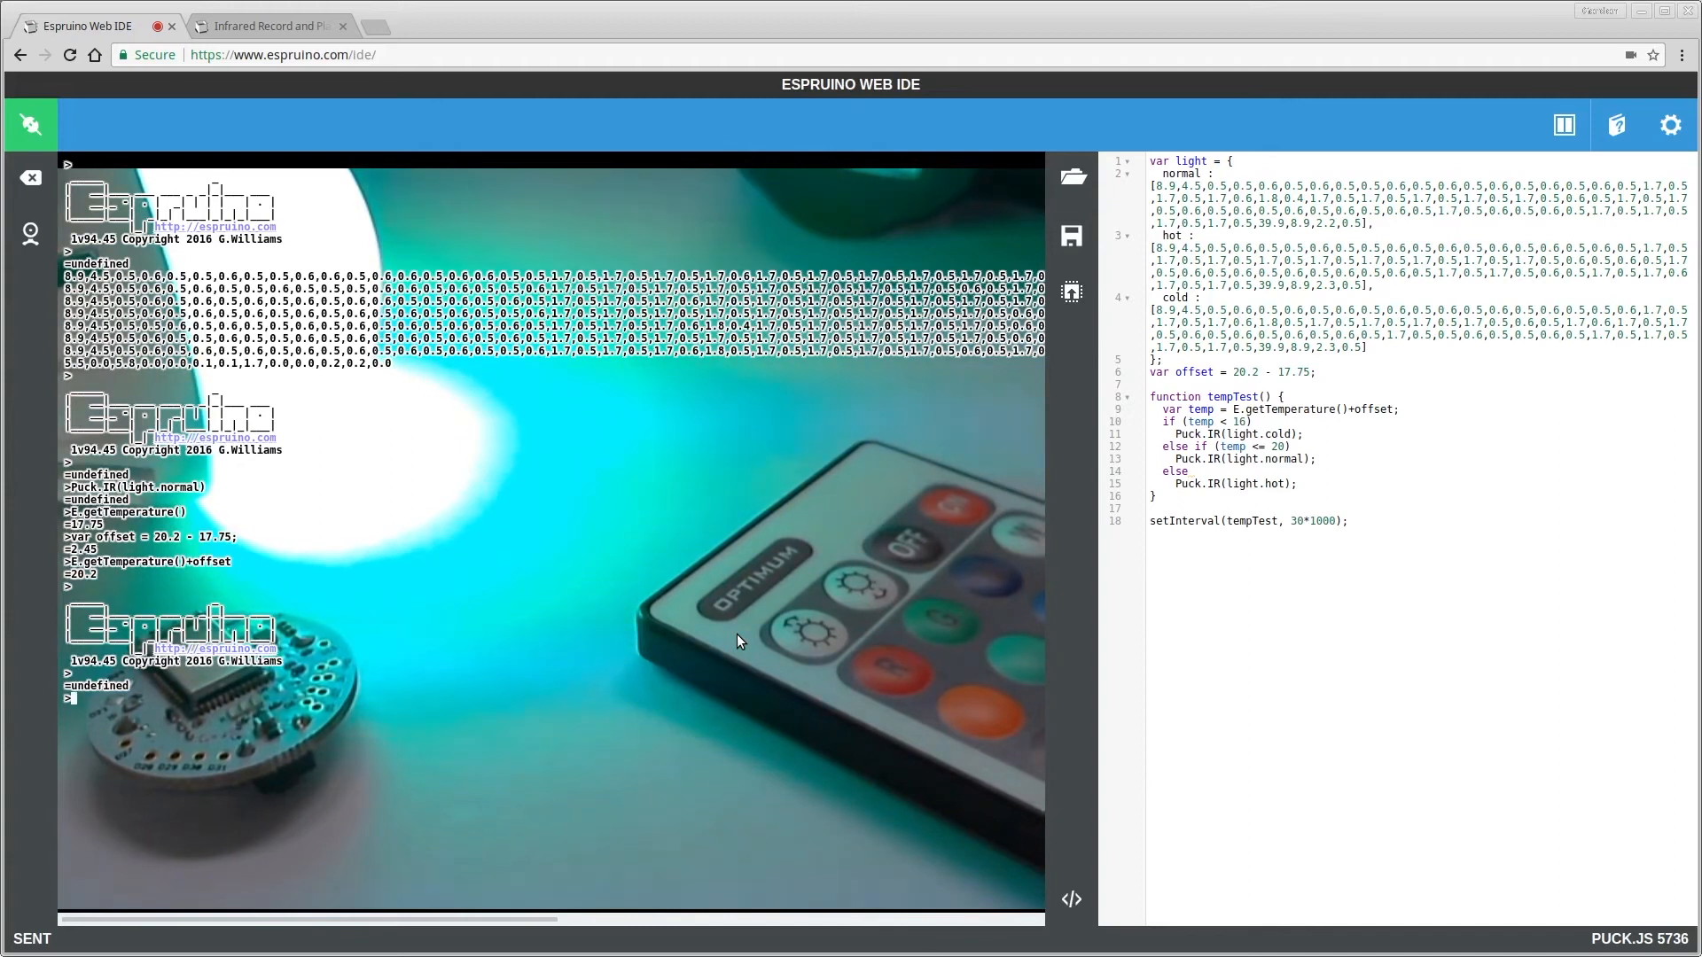
text(tempTest()
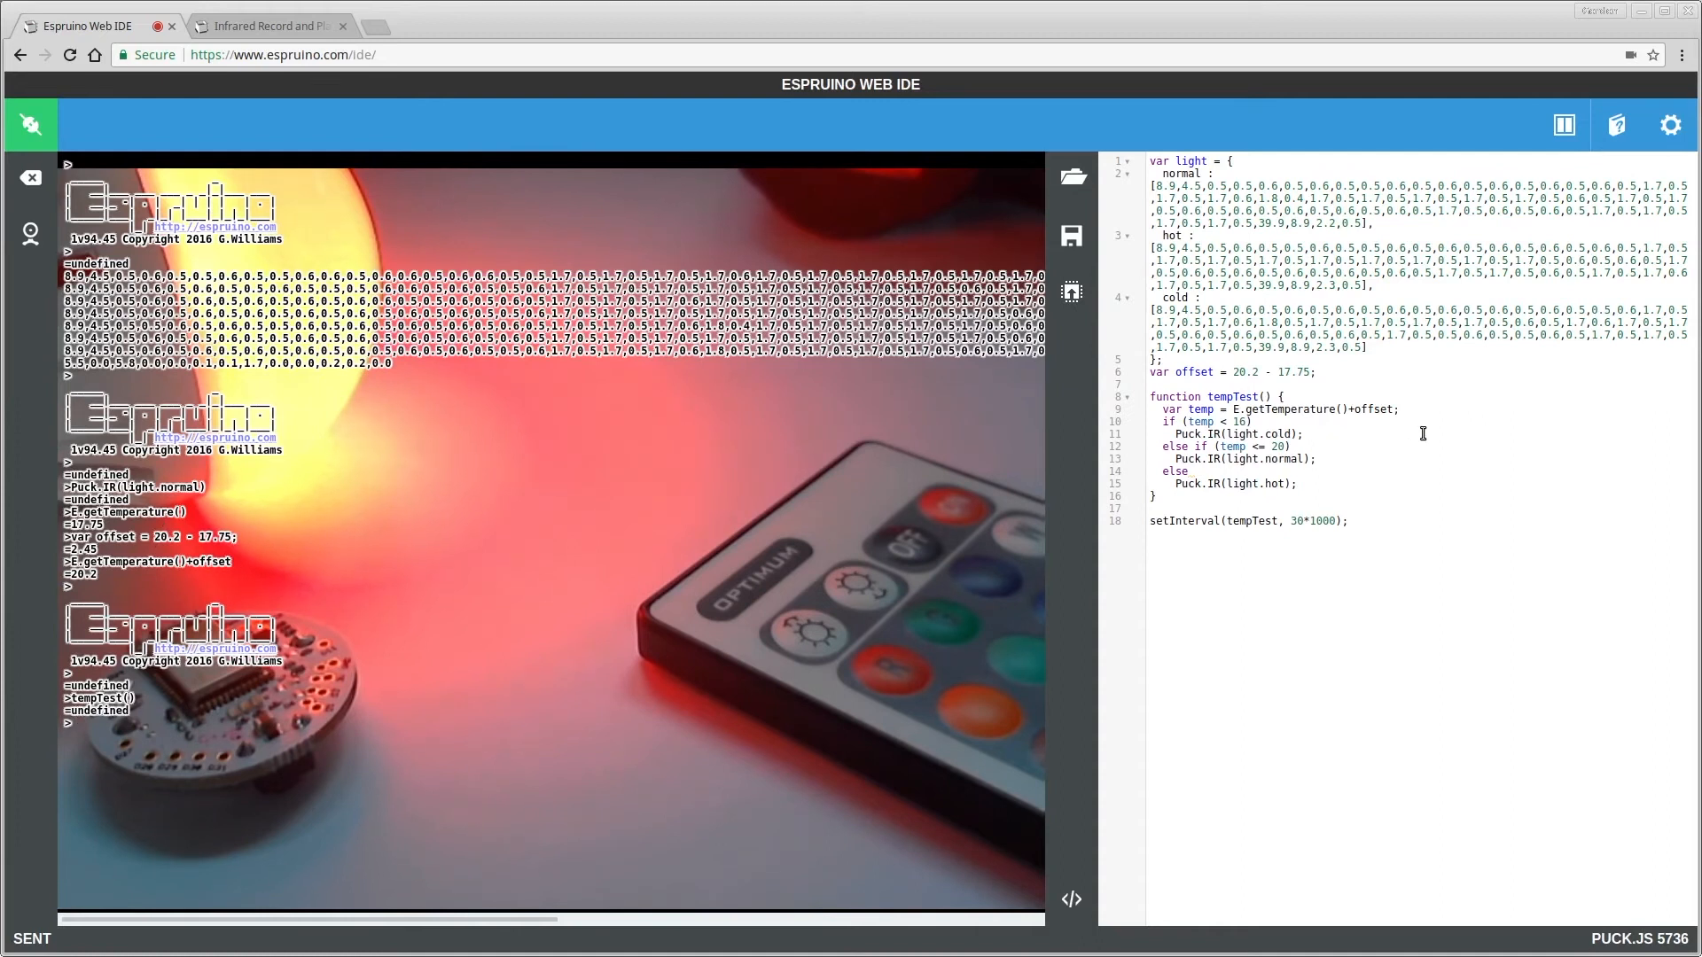
Add print("Temperature:"+temp); to tempTest, upload, and watch readings fall from 20.2 to ~15.7
text(print("Temperature:"+temp);)
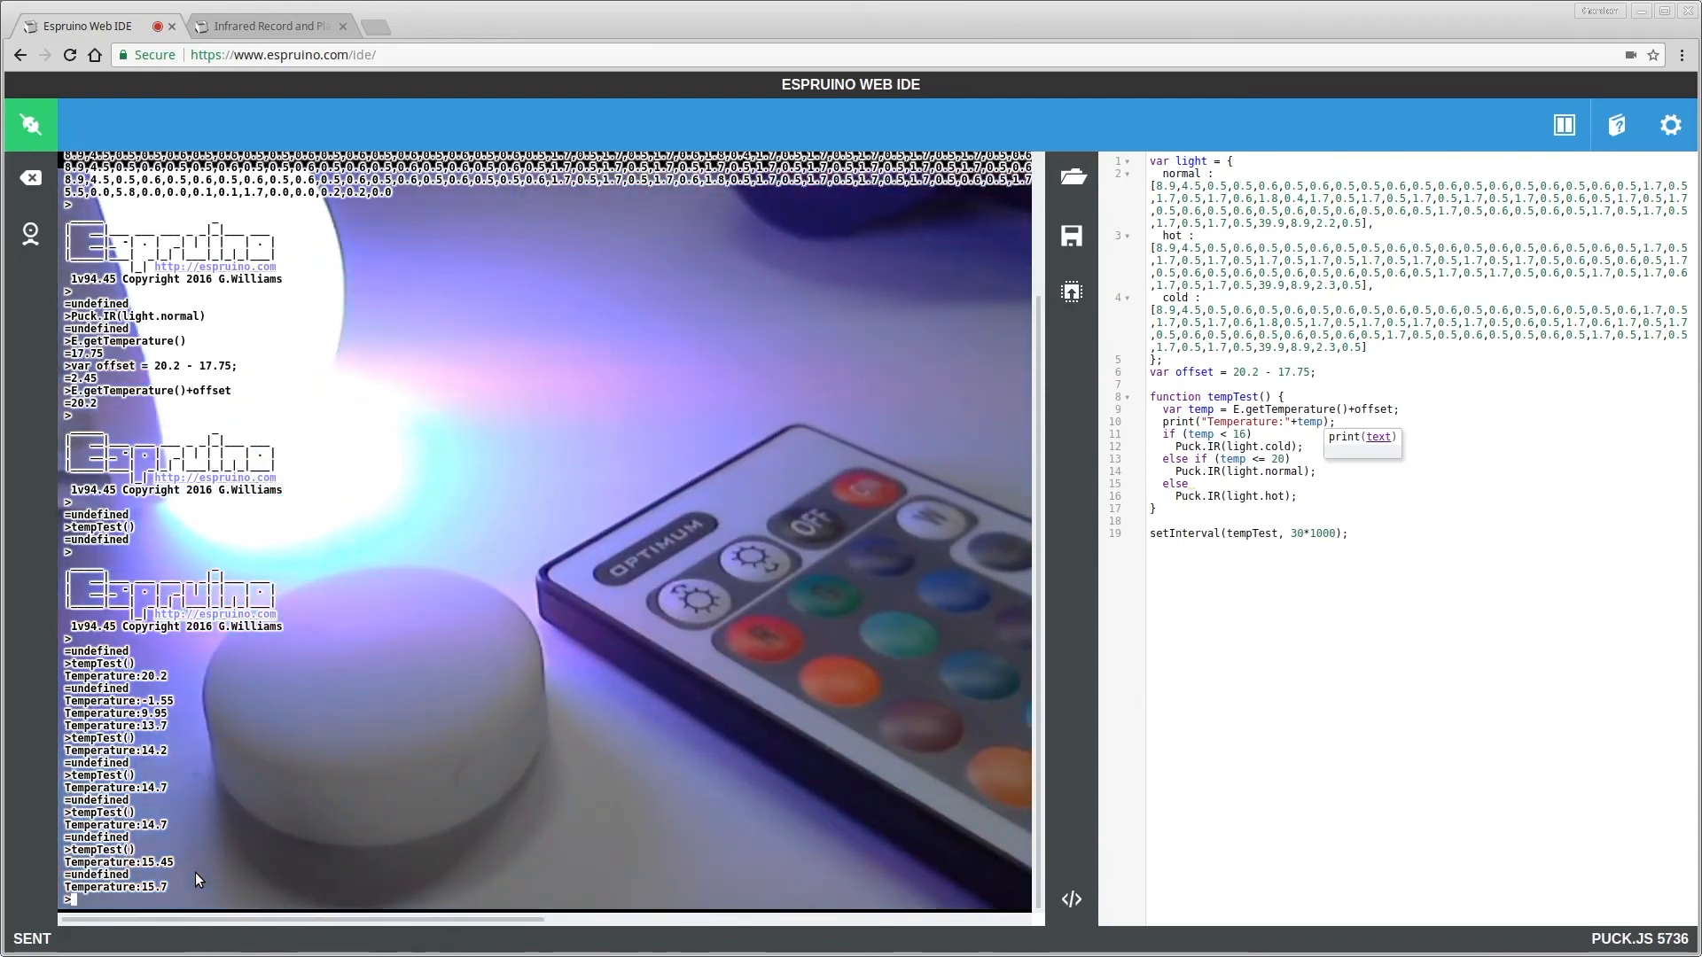
text(Puck.Light)
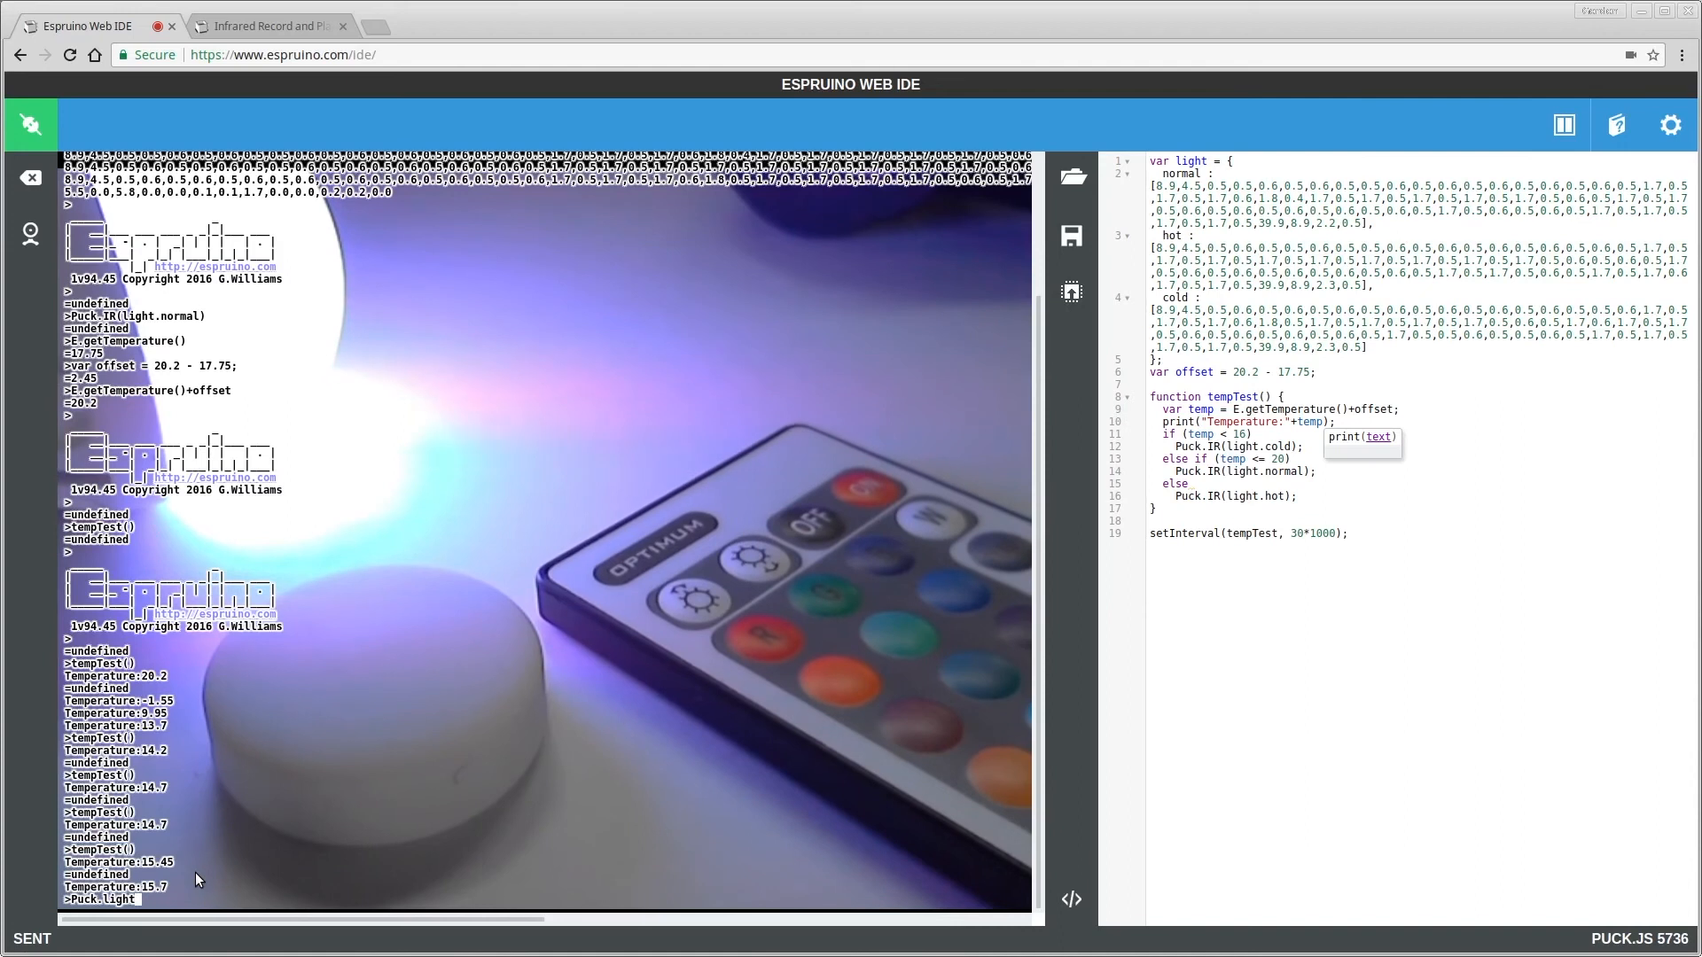